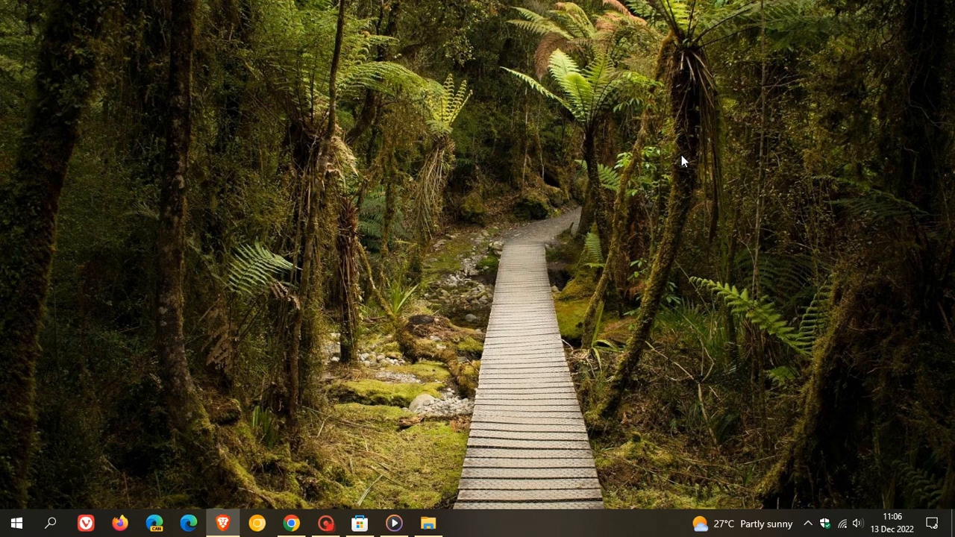
pyautogui.moveTo(657, 308)
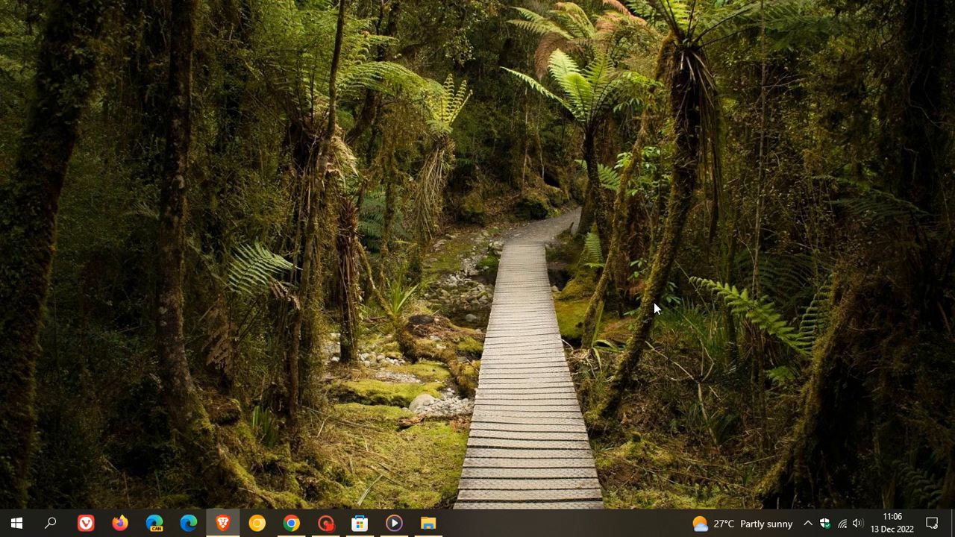
pyautogui.moveTo(664, 230)
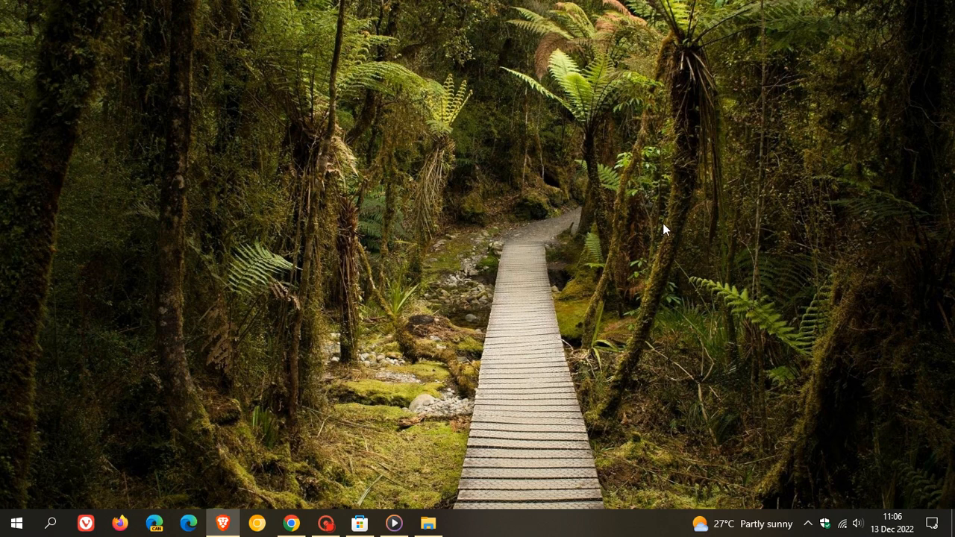
# Launch the new Media Player from the taskbar onto its Home welcome page
pyautogui.click(394, 522)
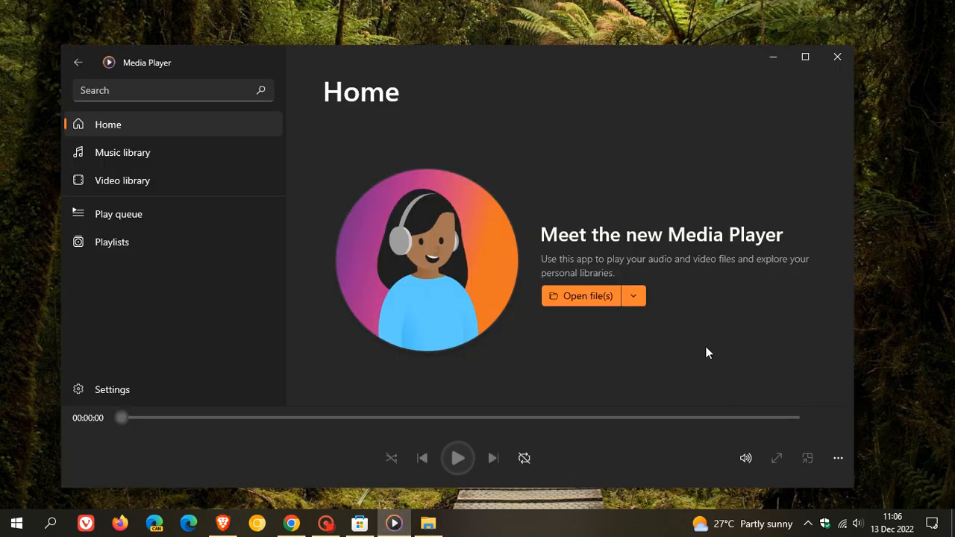
pyautogui.moveTo(745, 326)
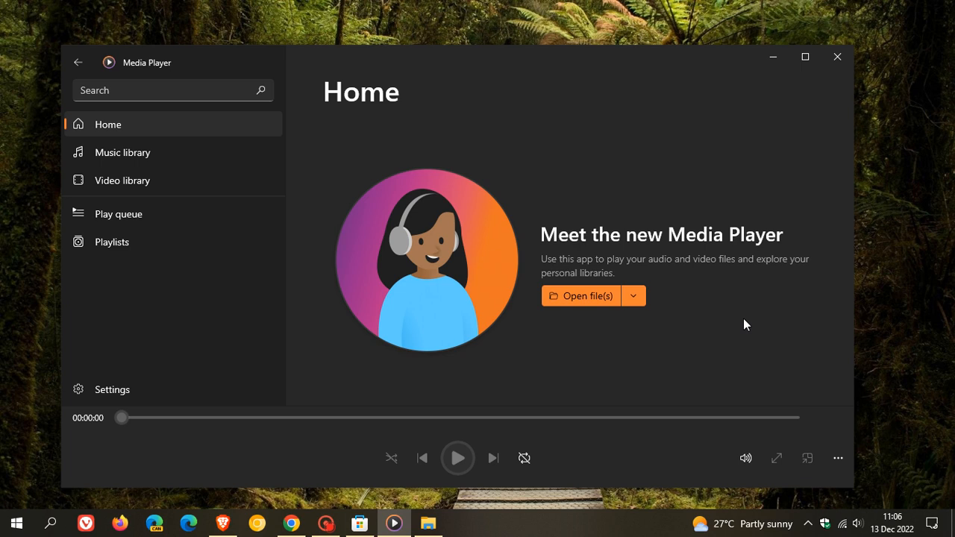
pyautogui.moveTo(756, 321)
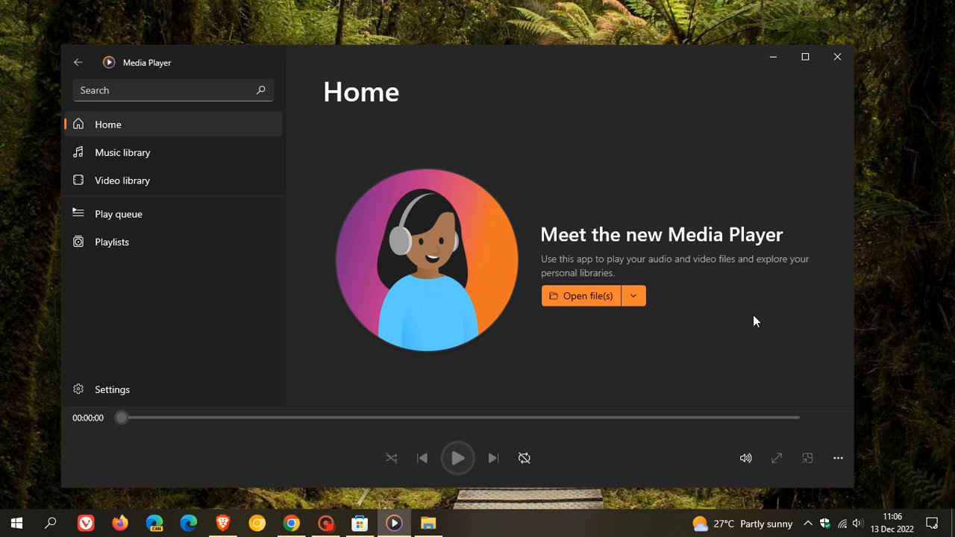
pyautogui.moveTo(773, 324)
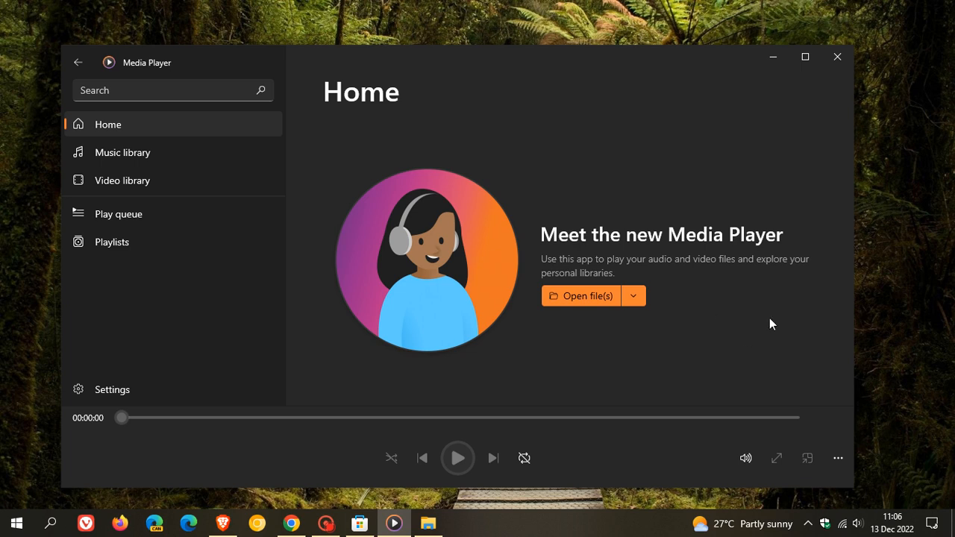
pyautogui.moveTo(759, 309)
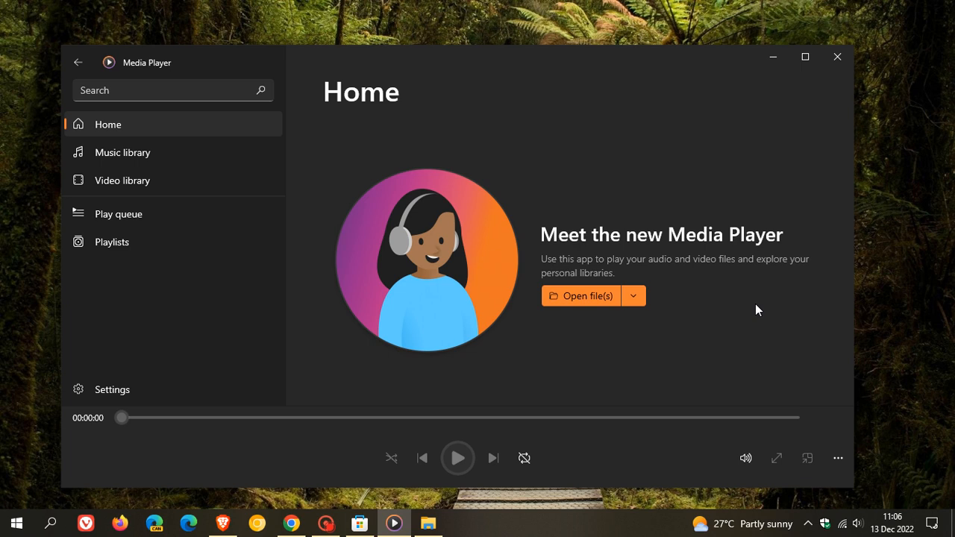
pyautogui.moveTo(722, 313)
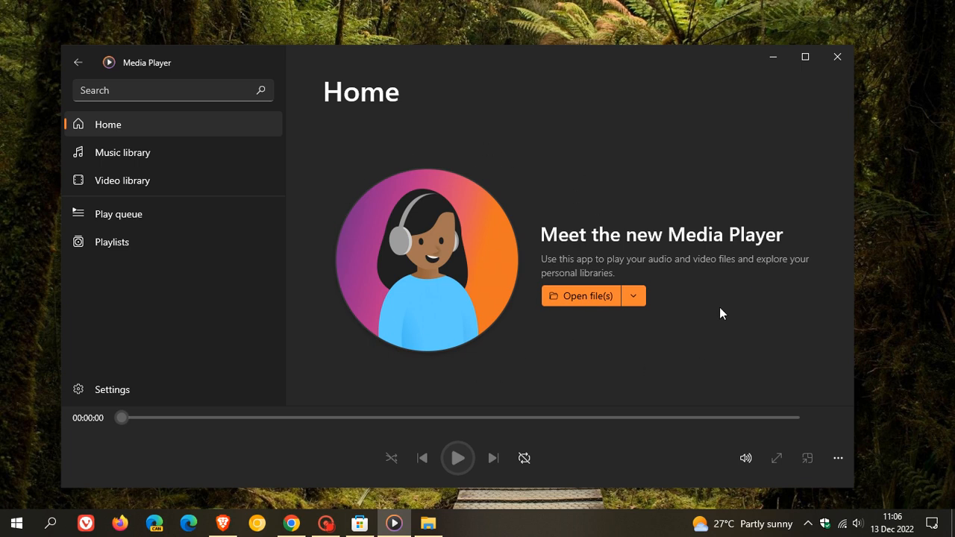
pyautogui.moveTo(717, 308)
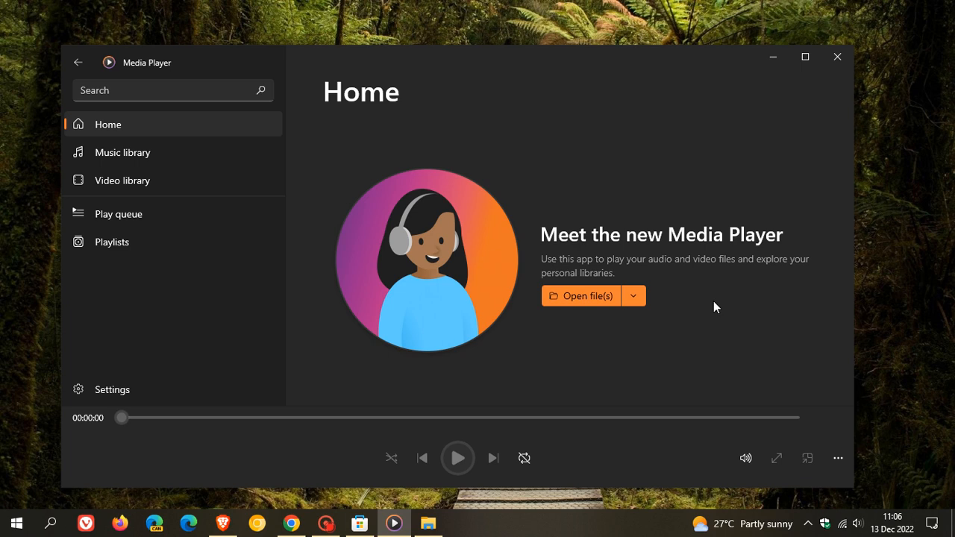
pyautogui.moveTo(749, 314)
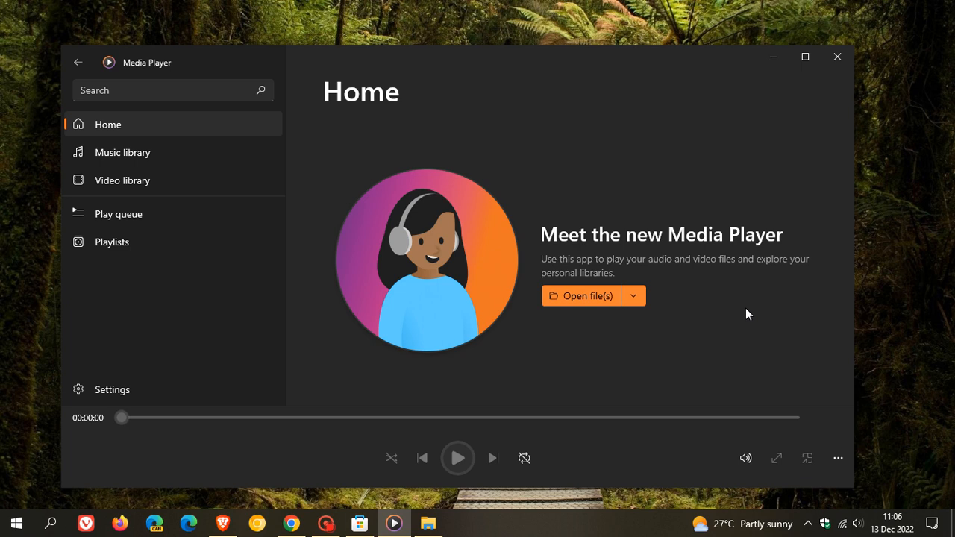
pyautogui.moveTo(669, 212)
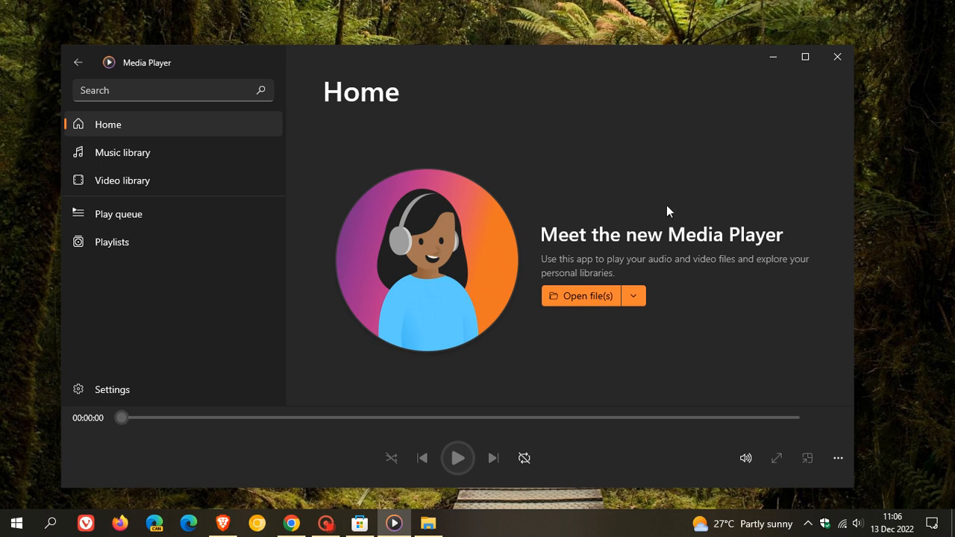
pyautogui.moveTo(775, 161)
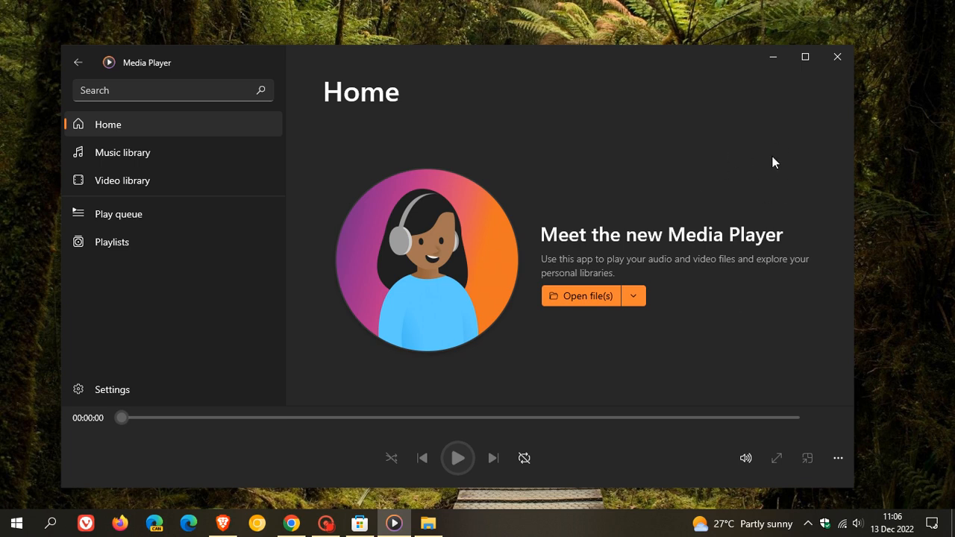
pyautogui.moveTo(764, 179)
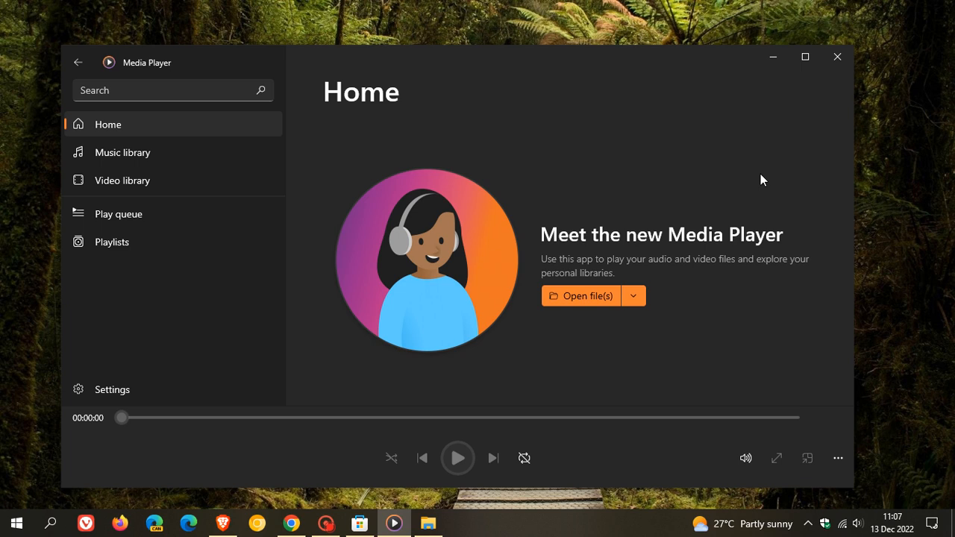
pyautogui.moveTo(742, 230)
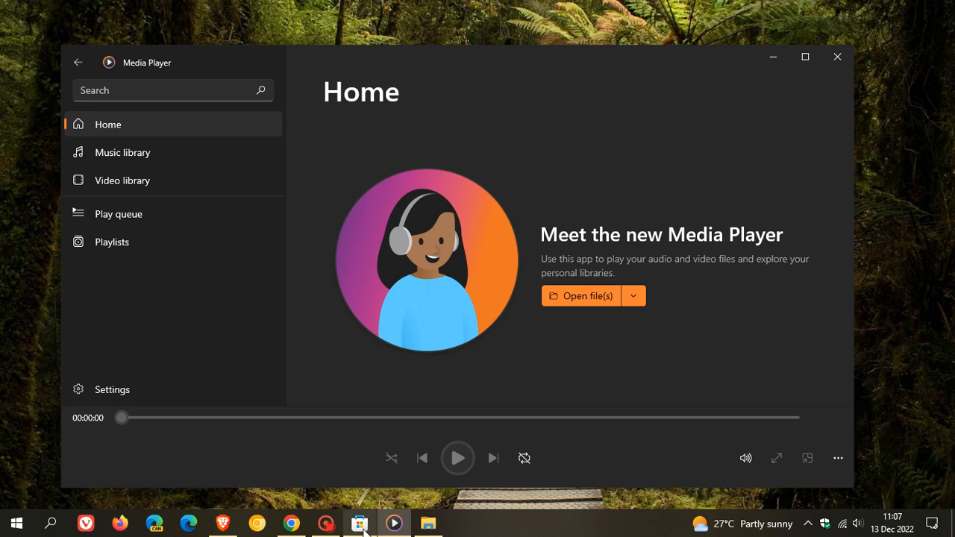
pyautogui.click(359, 522)
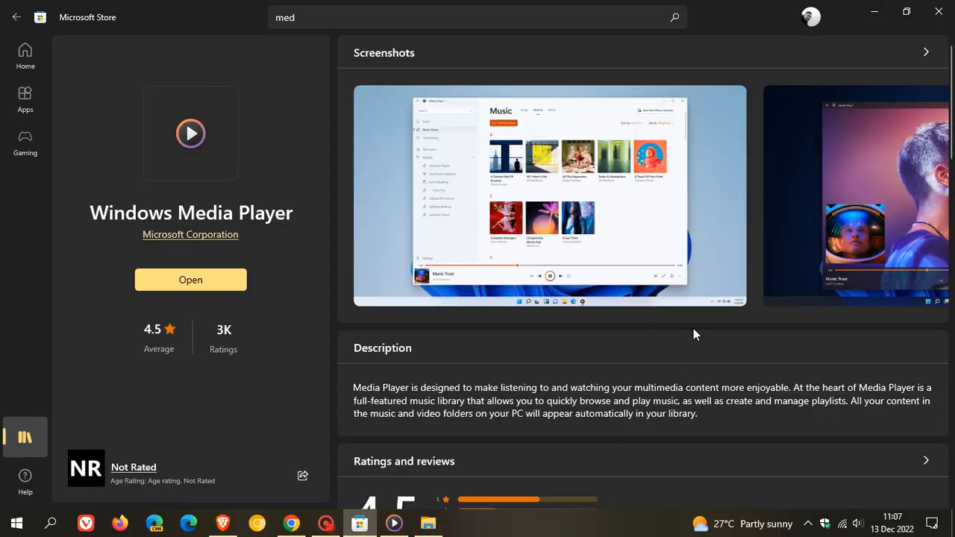
pyautogui.moveTo(701, 337)
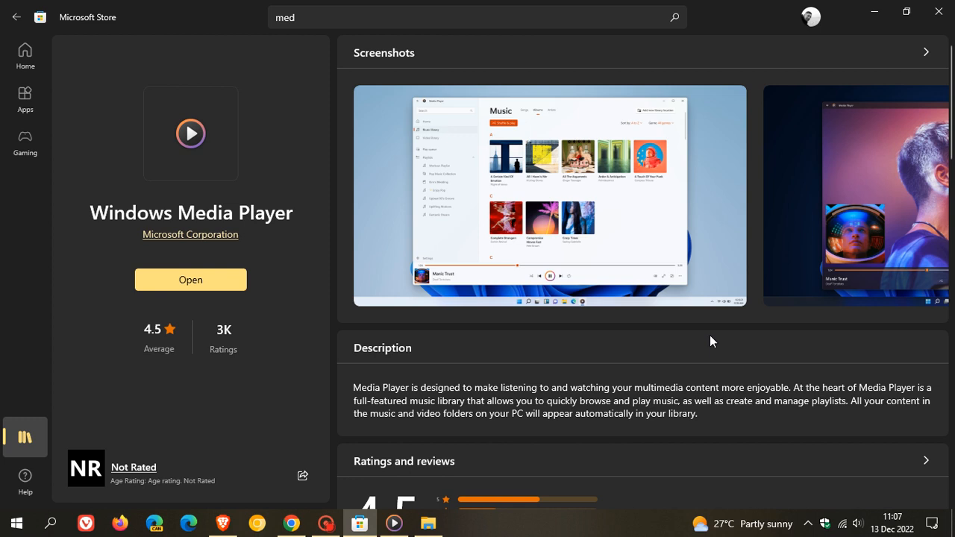
pyautogui.moveTo(152, 254)
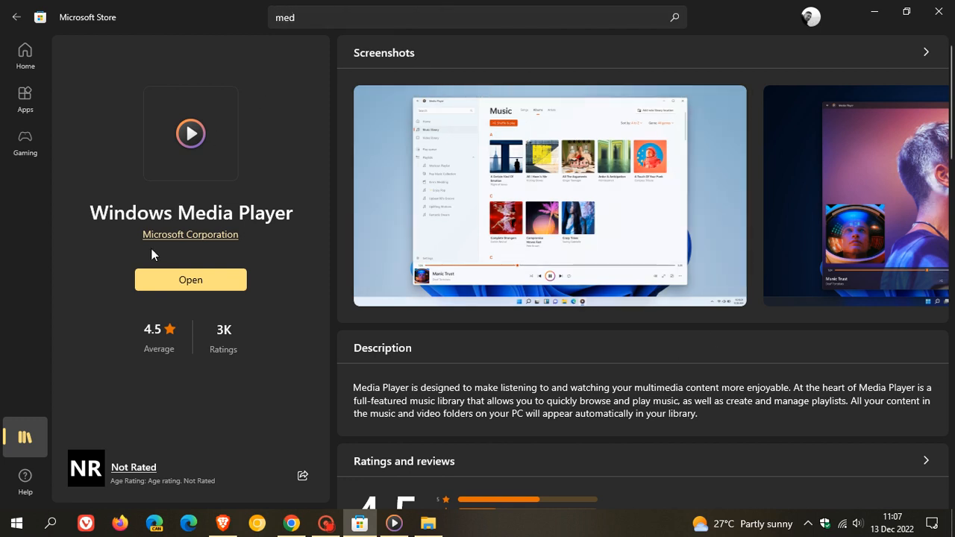
pyautogui.moveTo(227, 141)
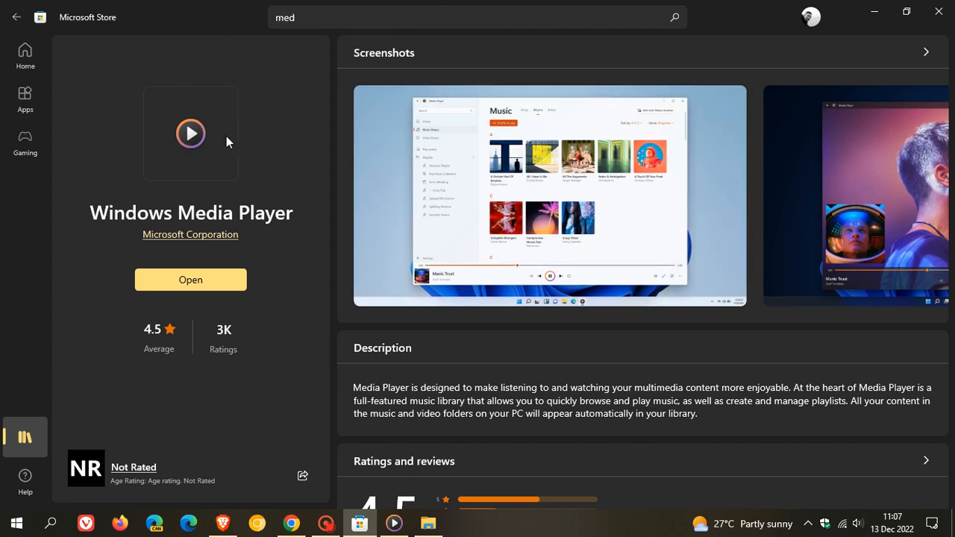
pyautogui.moveTo(276, 303)
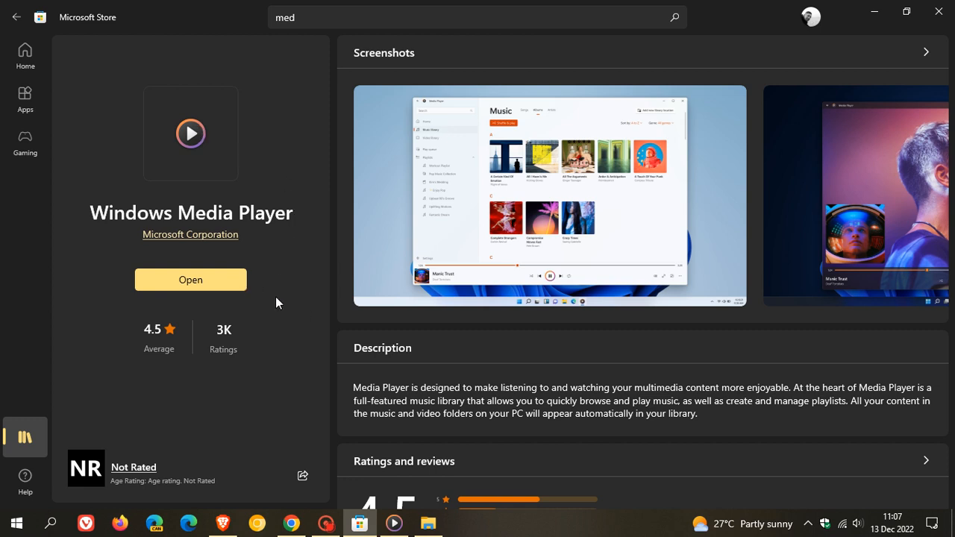
pyautogui.moveTo(668, 346)
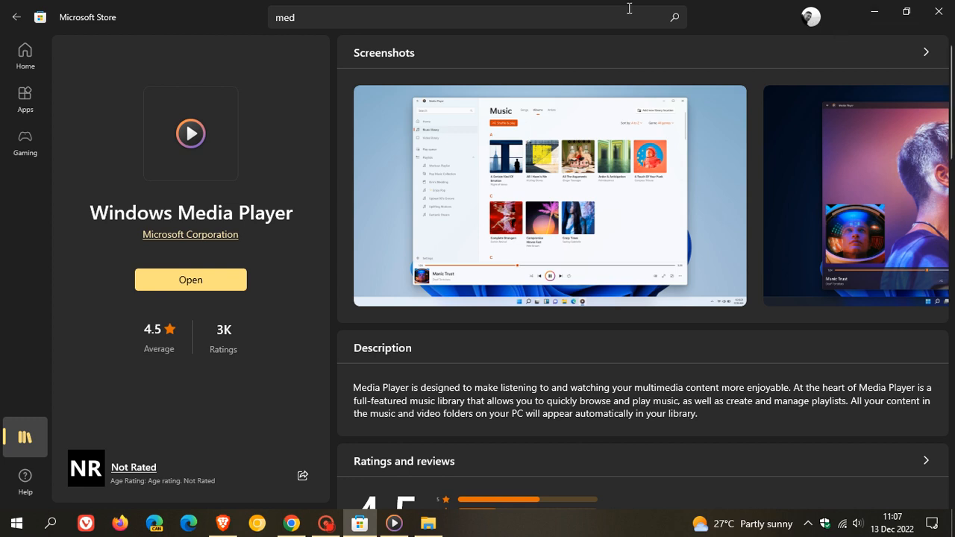
pyautogui.moveTo(874, 12)
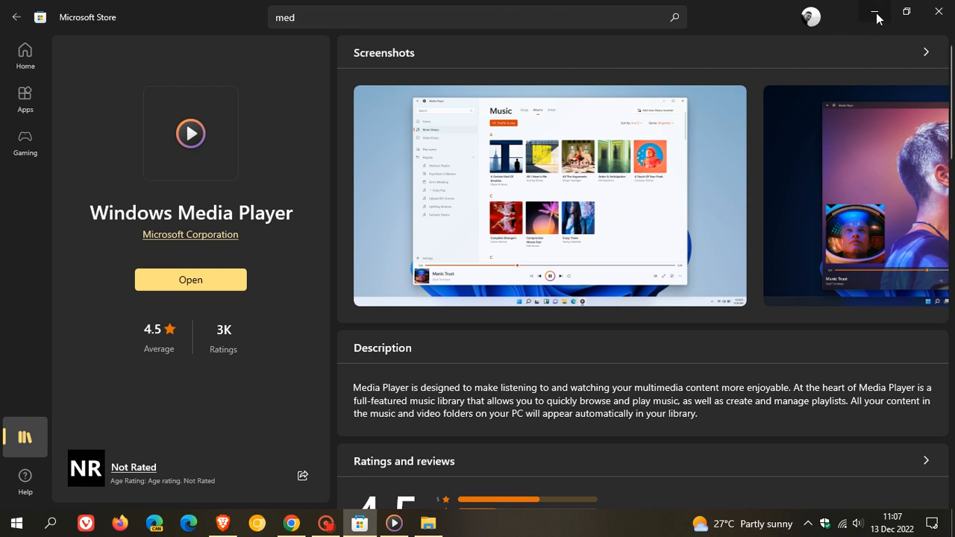
pyautogui.click(191, 280)
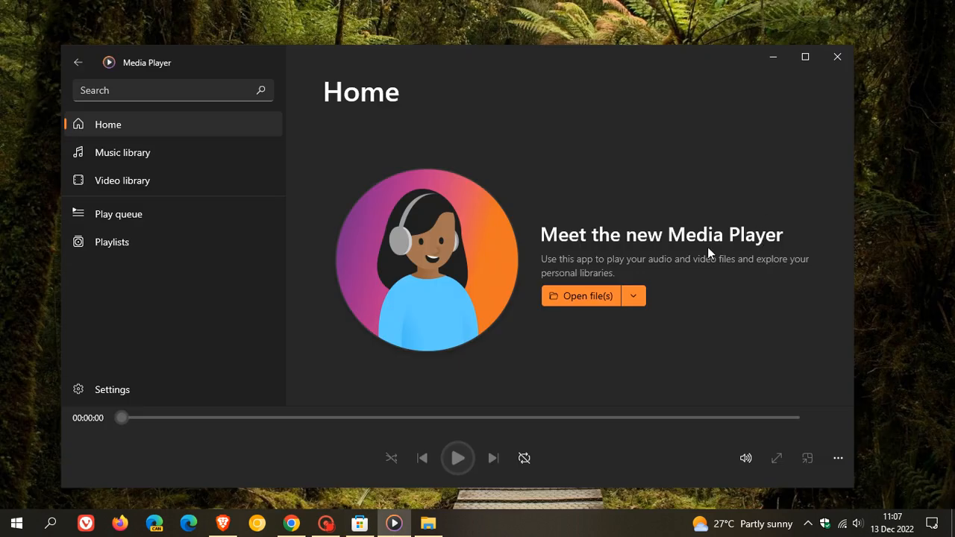
pyautogui.moveTo(743, 173)
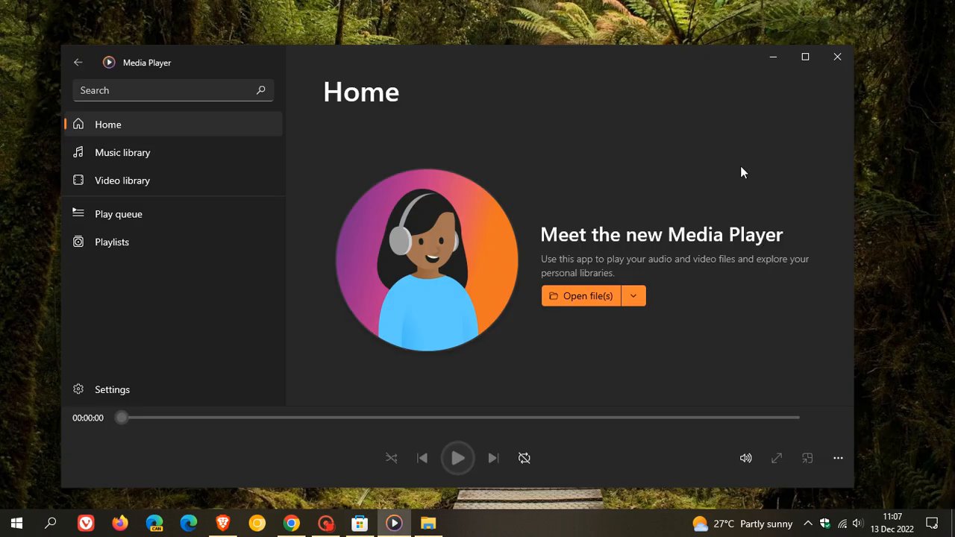
pyautogui.moveTo(427, 522)
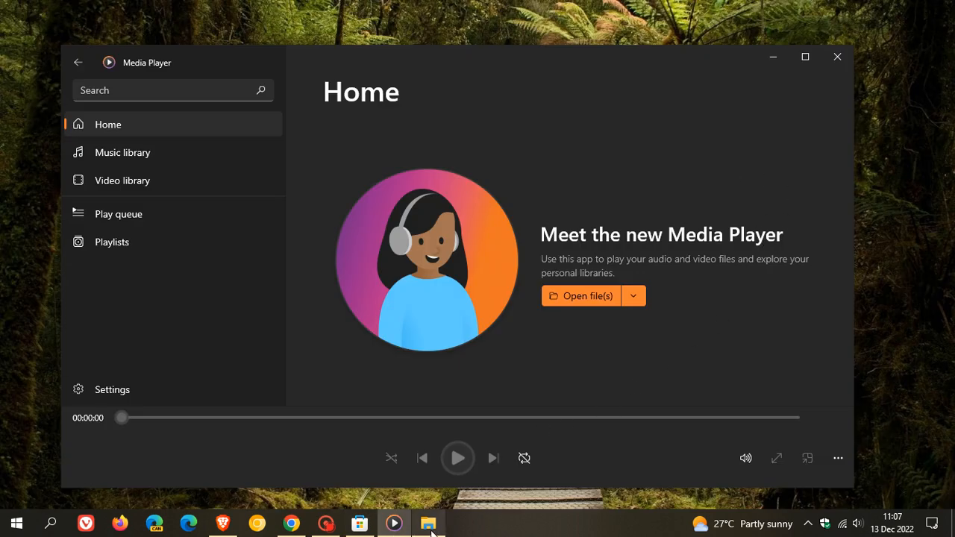
# Show the Downloads folder with the 37.2 MB application package, briefly checking the Store page
pyautogui.click(429, 523)
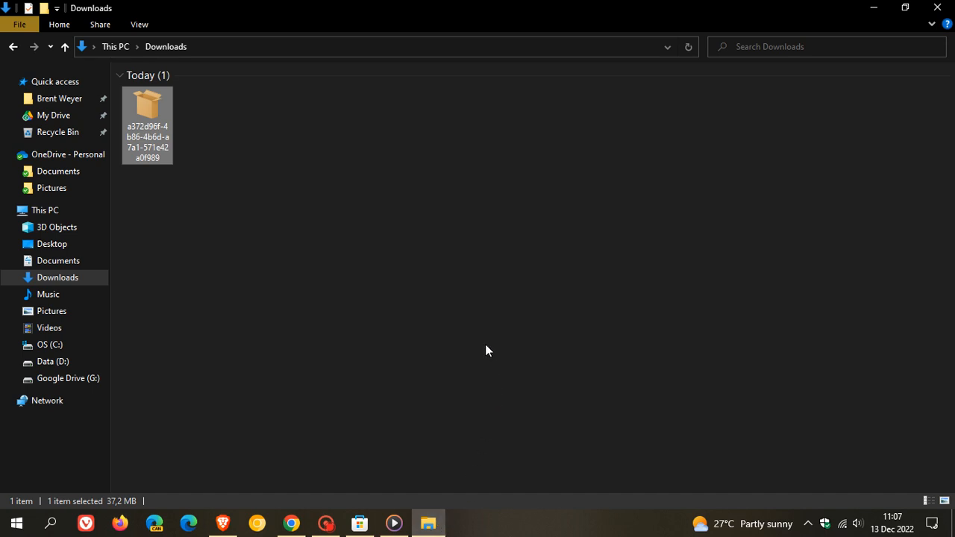
pyautogui.moveTo(173, 112)
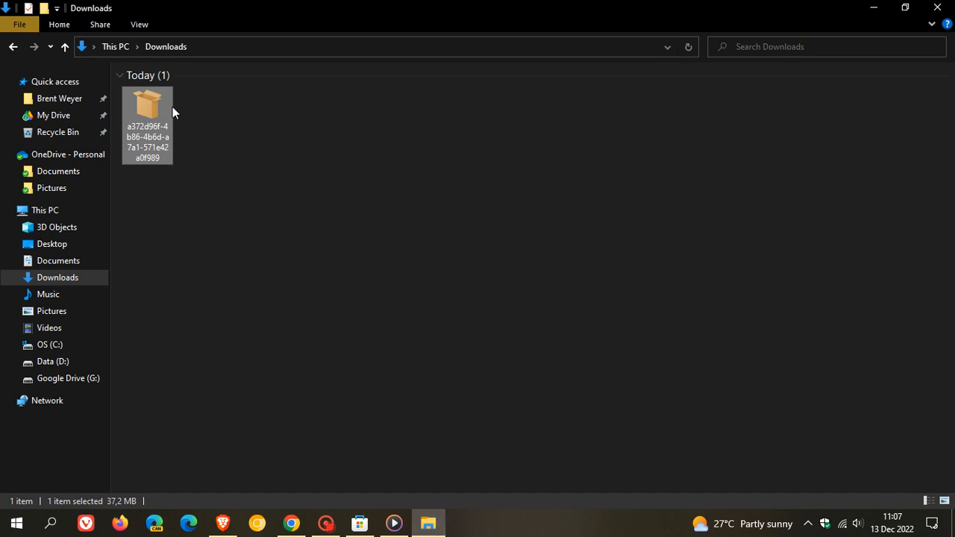
pyautogui.moveTo(161, 117)
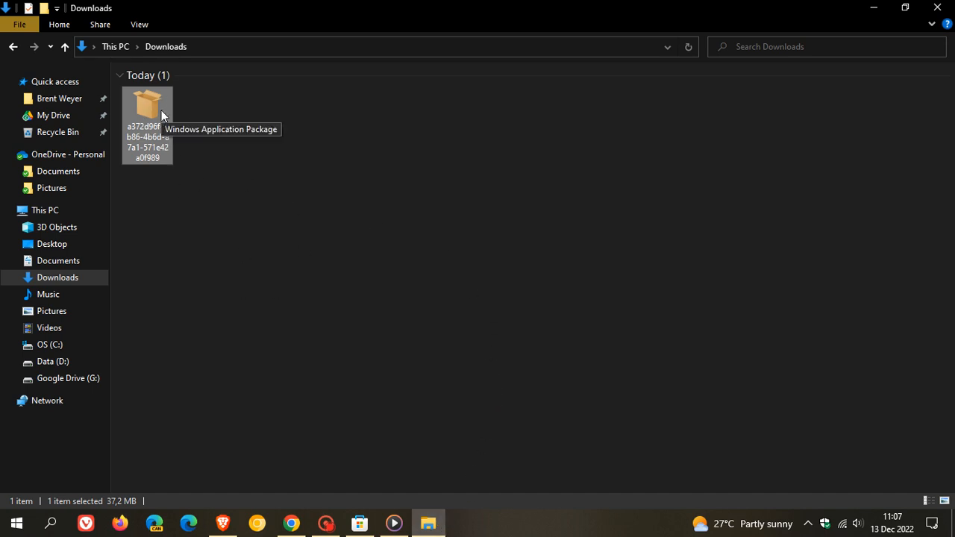
pyautogui.moveTo(161, 112)
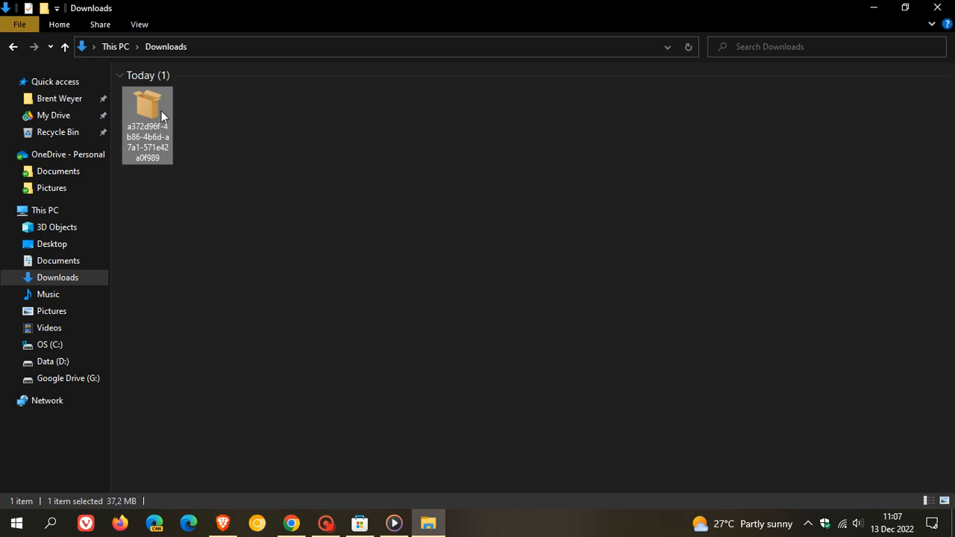
pyautogui.moveTo(499, 218)
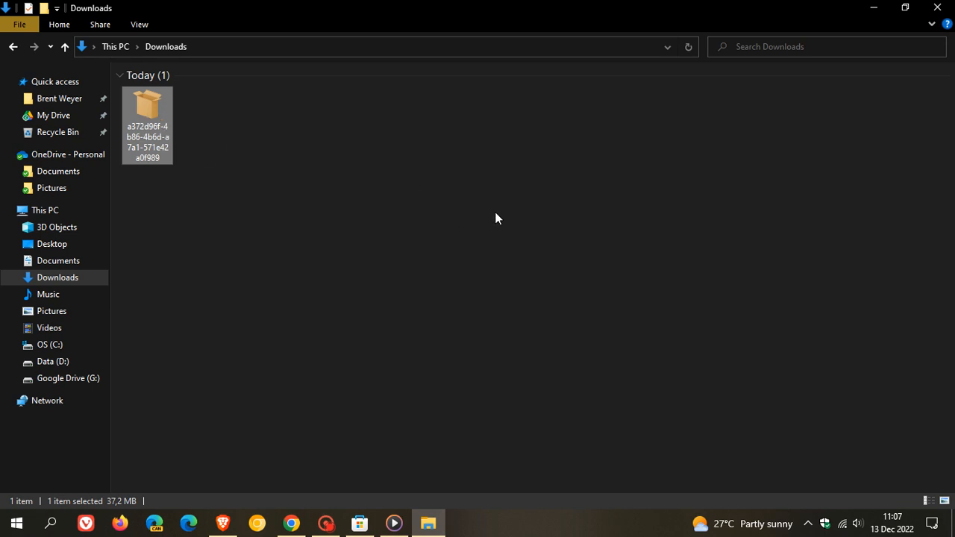
pyautogui.click(358, 522)
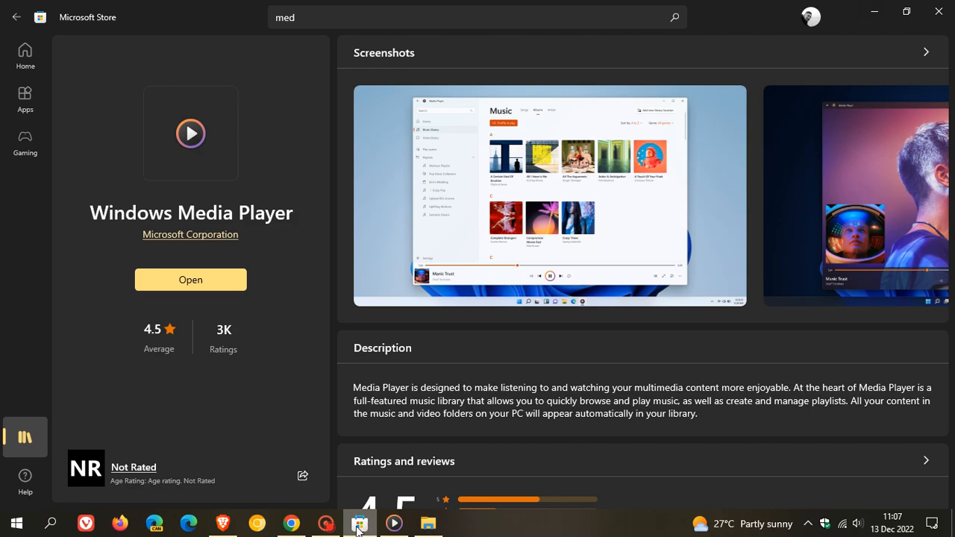
pyautogui.click(427, 522)
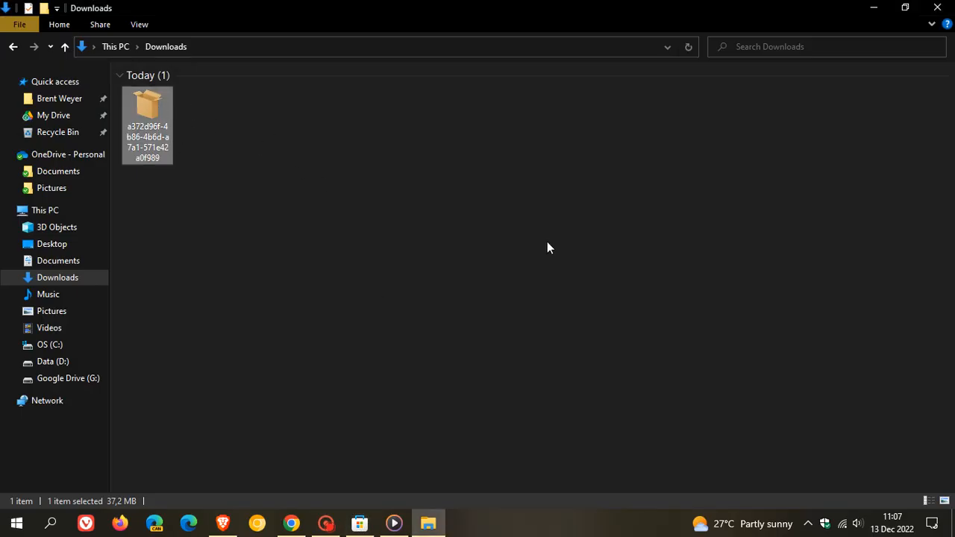
pyautogui.moveTo(644, 243)
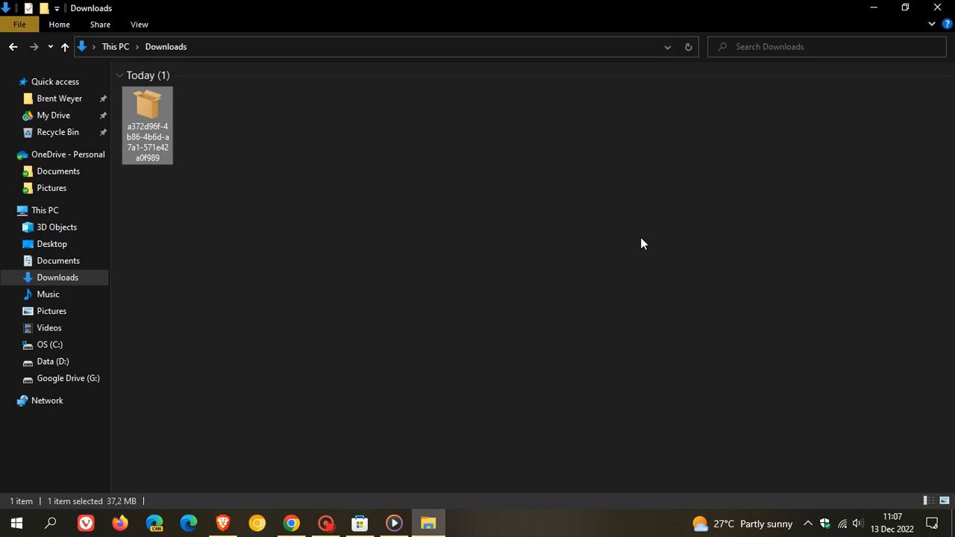
pyautogui.moveTo(781, 245)
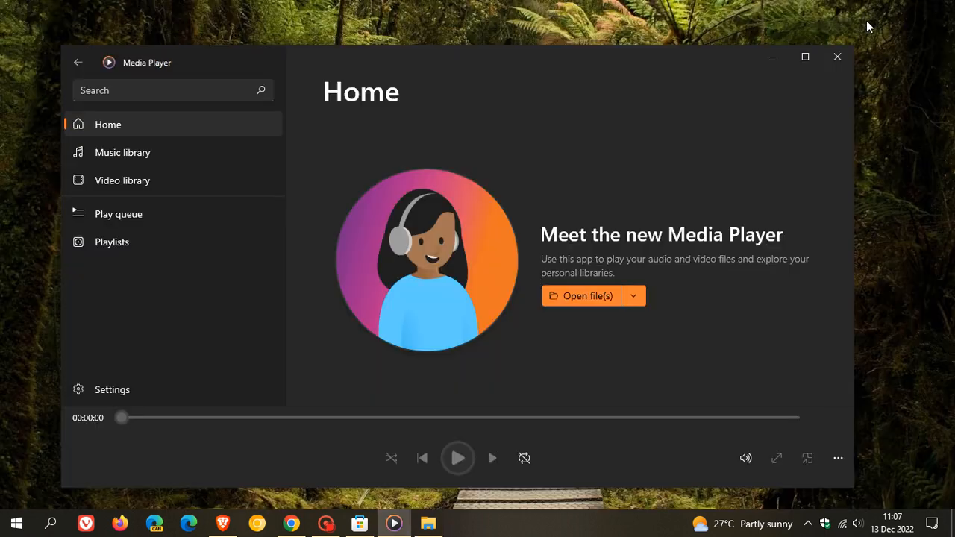
pyautogui.moveTo(699, 164)
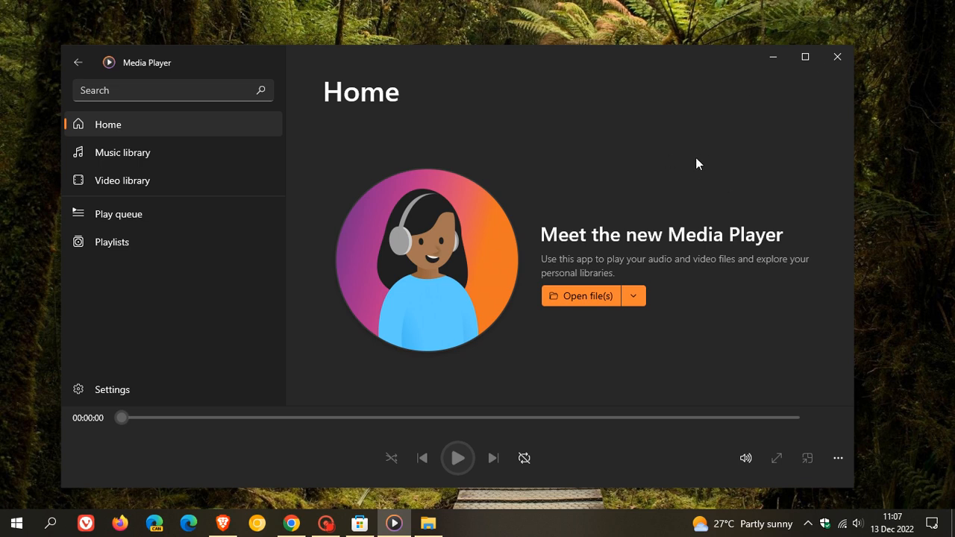
pyautogui.moveTo(687, 163)
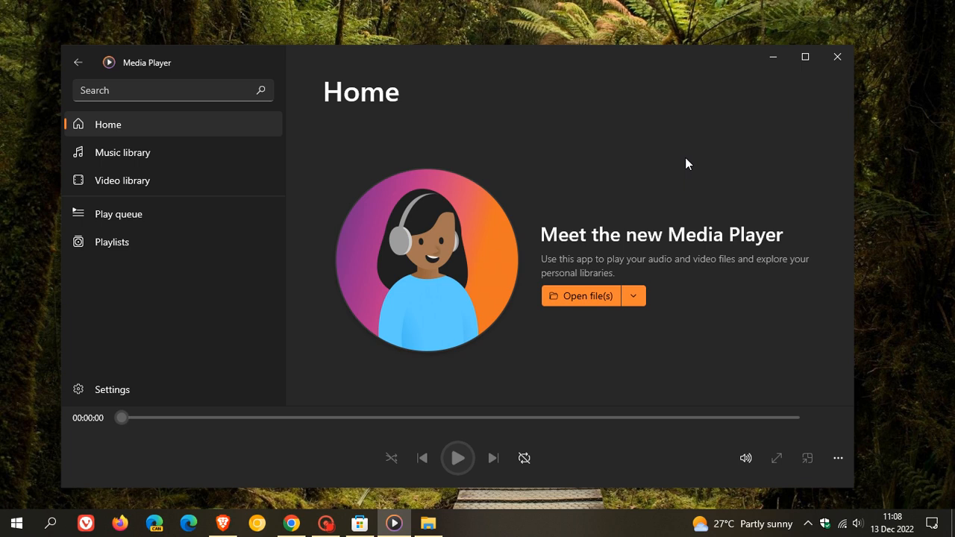
pyautogui.moveTo(699, 161)
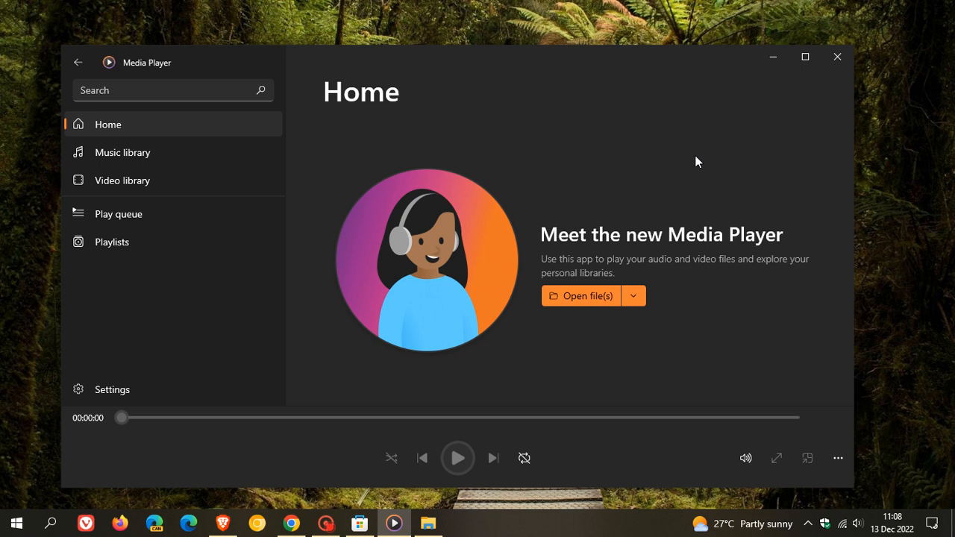
pyautogui.moveTo(738, 146)
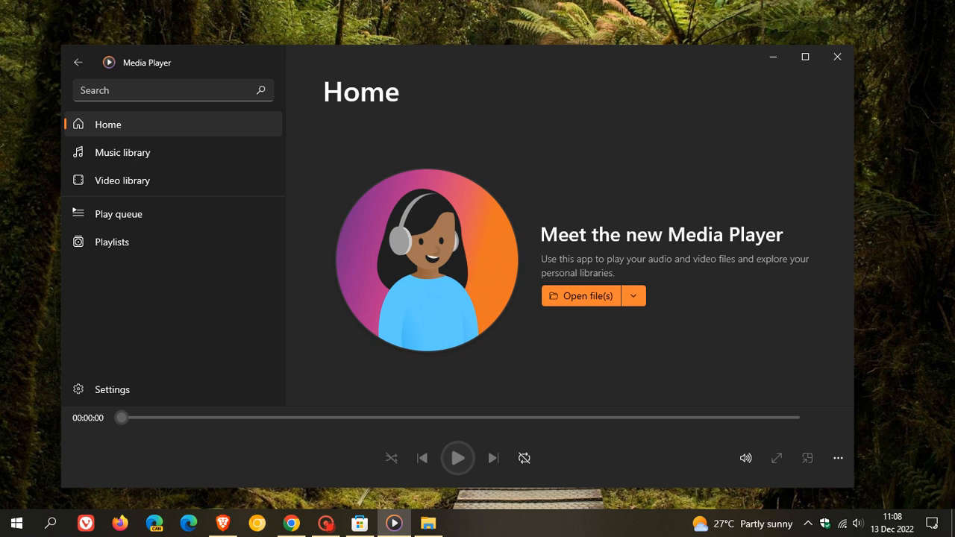
pyautogui.moveTo(709, 253)
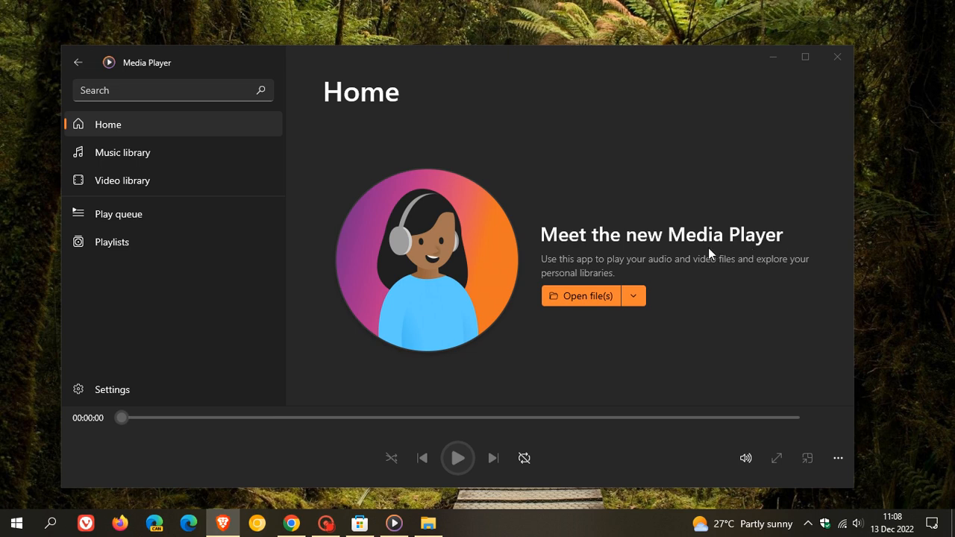
pyautogui.moveTo(377, 176)
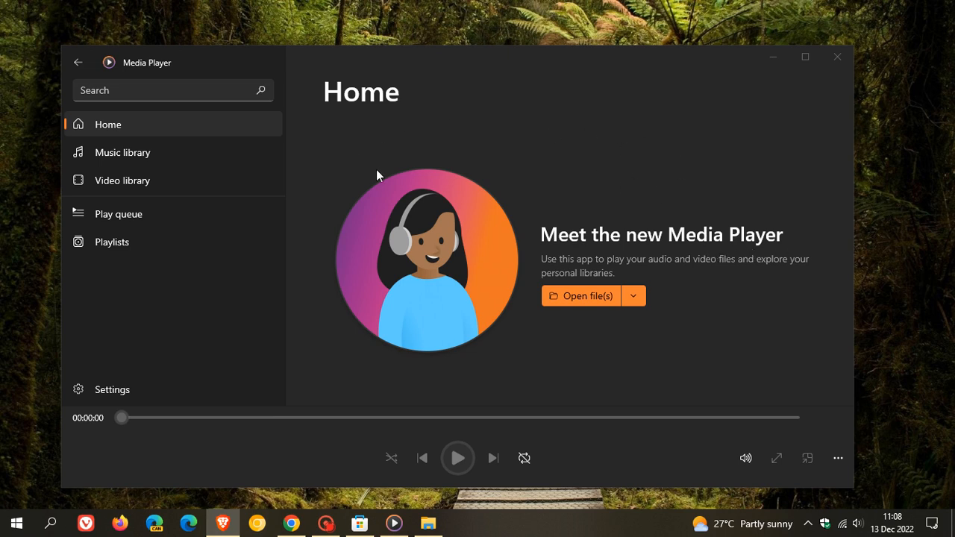
pyautogui.moveTo(681, 143)
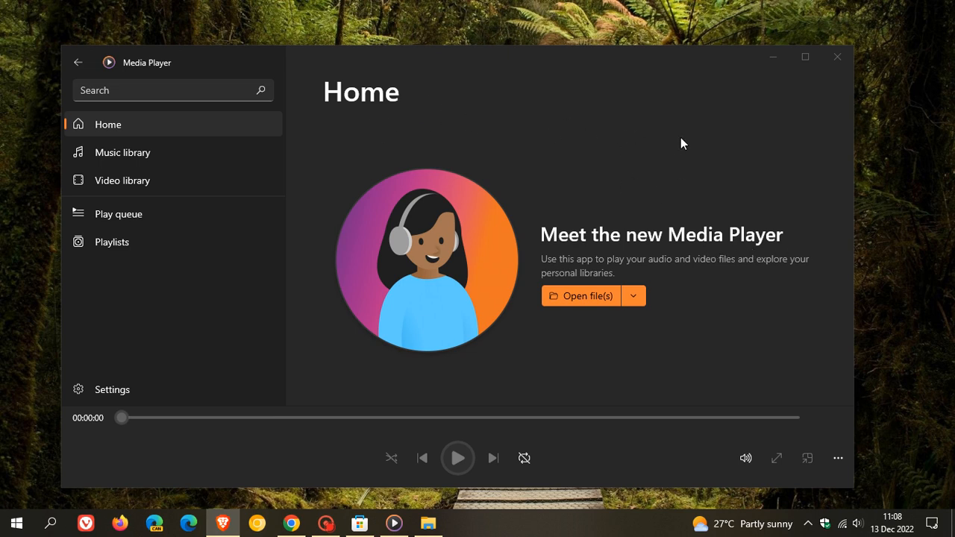
pyautogui.moveTo(648, 166)
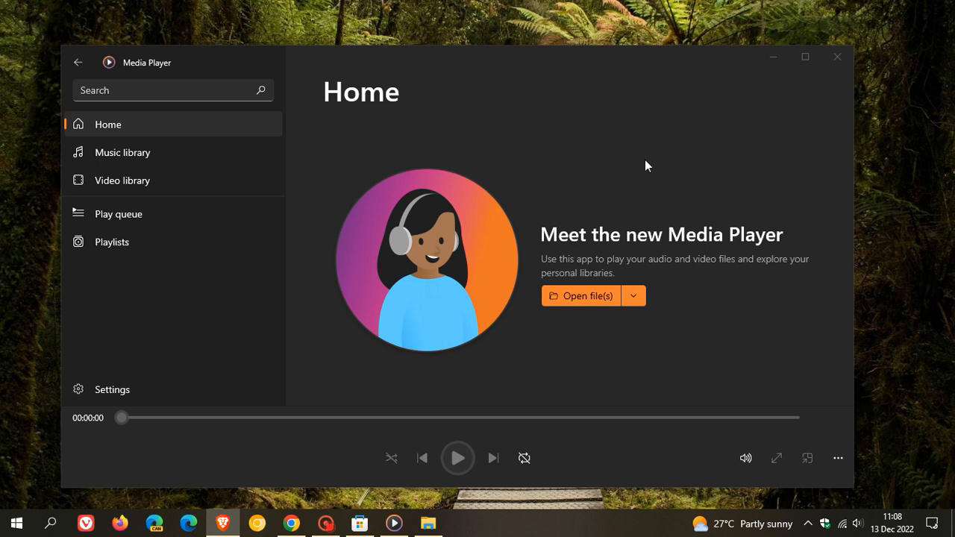
pyautogui.moveTo(655, 152)
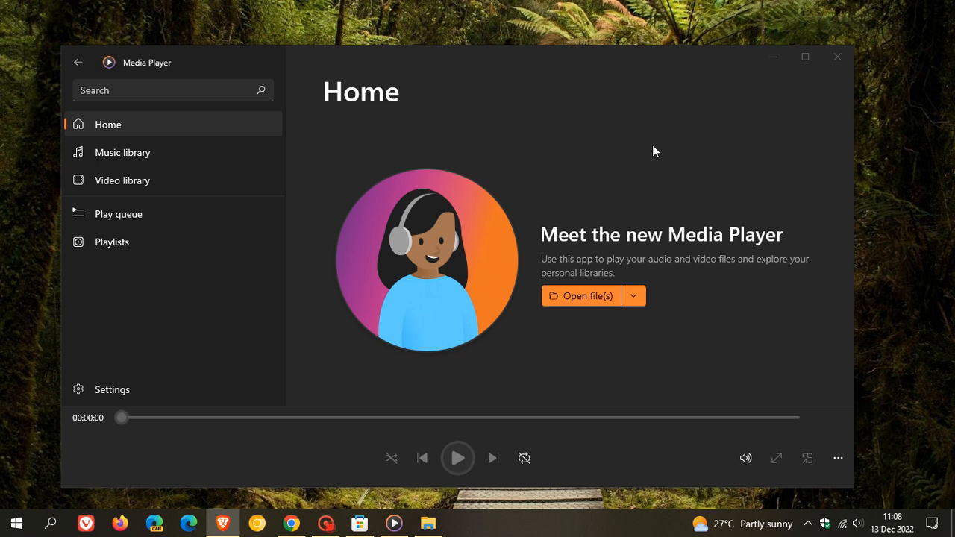
pyautogui.moveTo(679, 165)
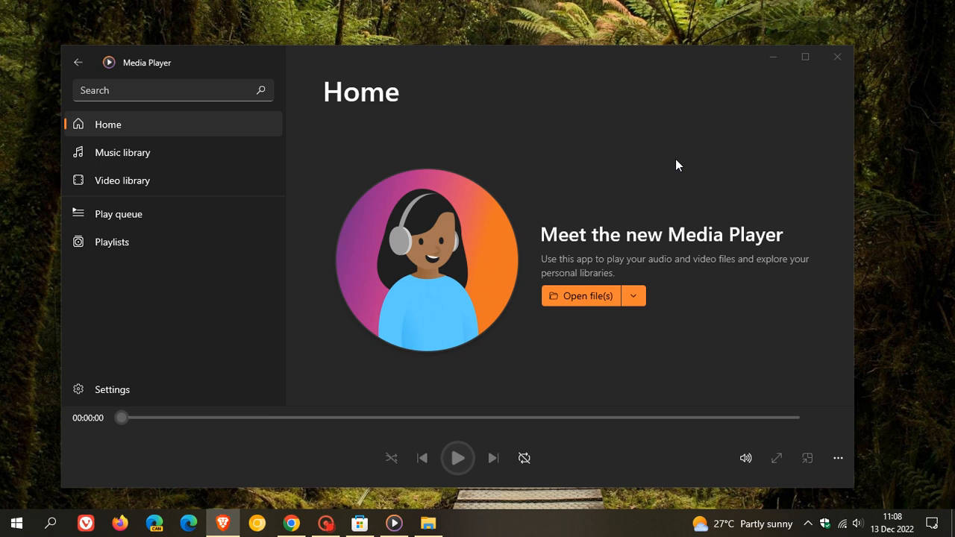
pyautogui.moveTo(790, 180)
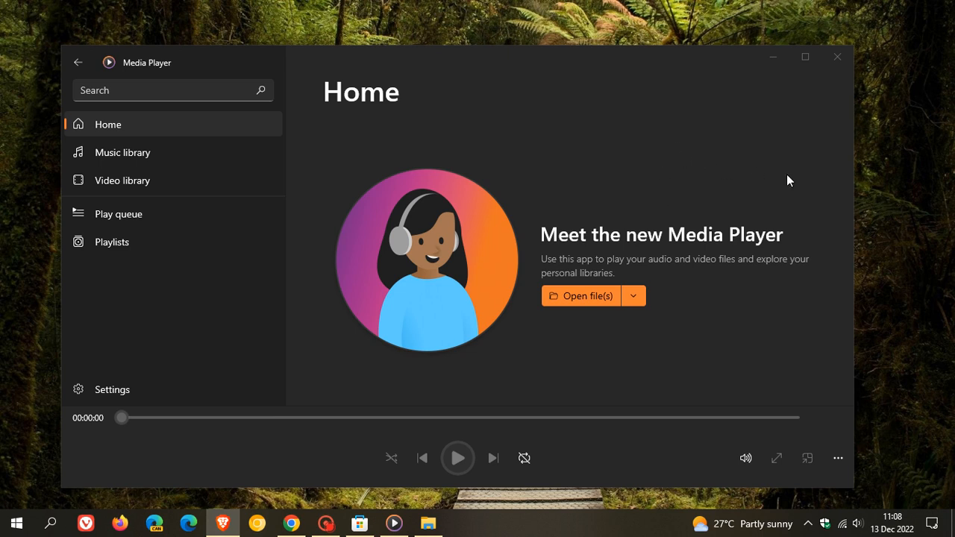
pyautogui.moveTo(18, 491)
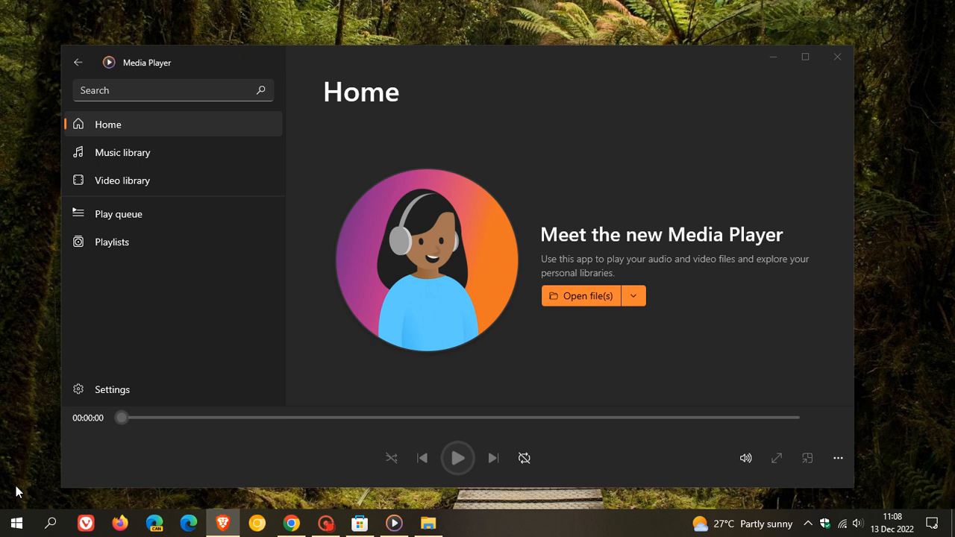
pyautogui.moveTo(701, 163)
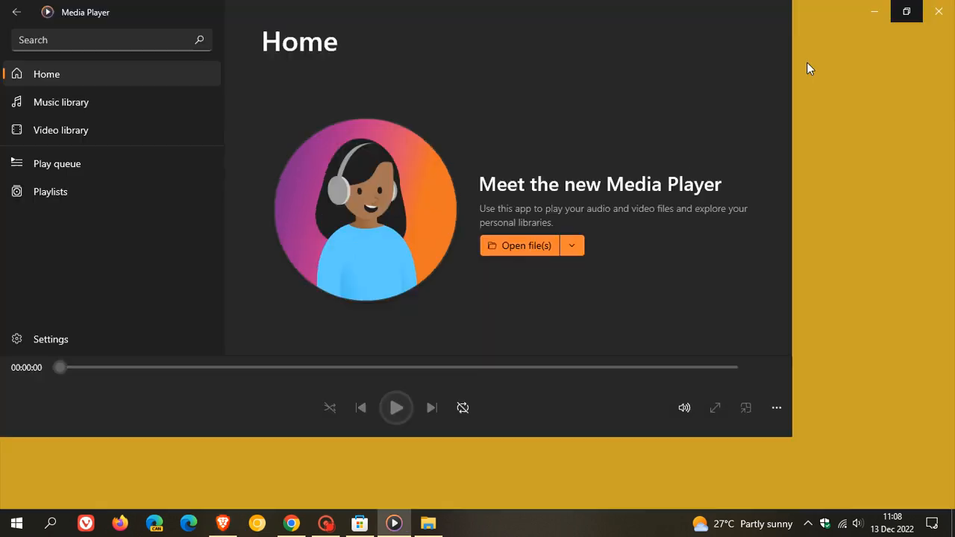
# Maximize the Media Player window and go to the Playlists page, which has no playlists yet
pyautogui.click(908, 12)
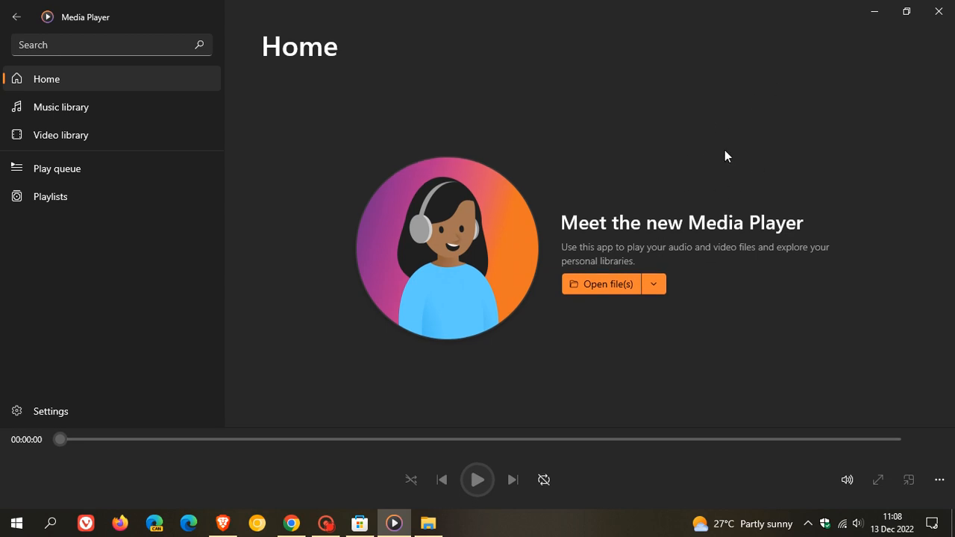
pyautogui.moveTo(166, 158)
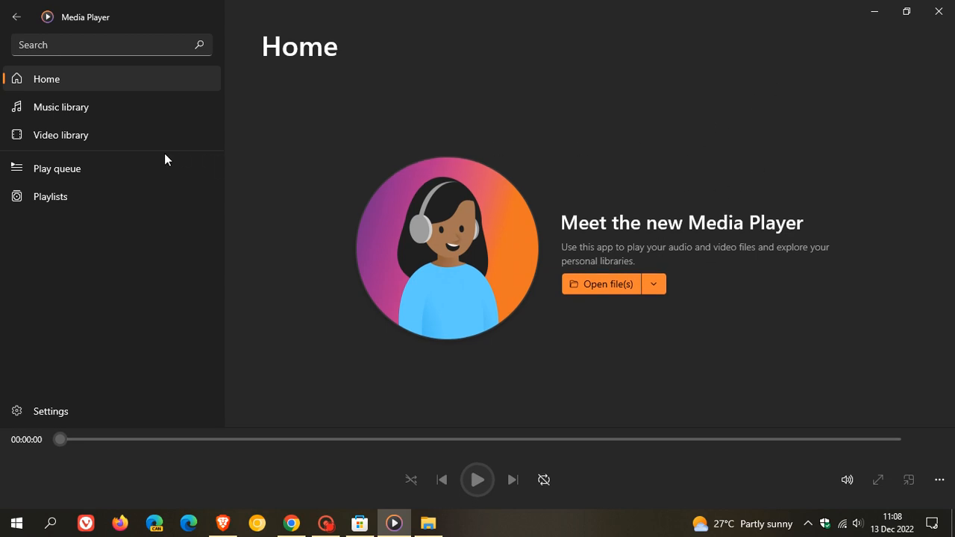
pyautogui.click(50, 197)
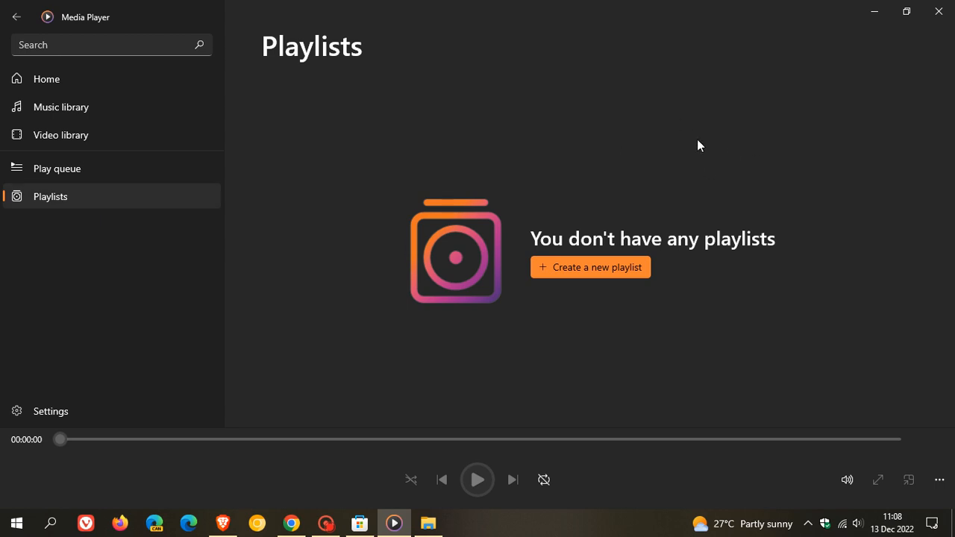
pyautogui.moveTo(719, 171)
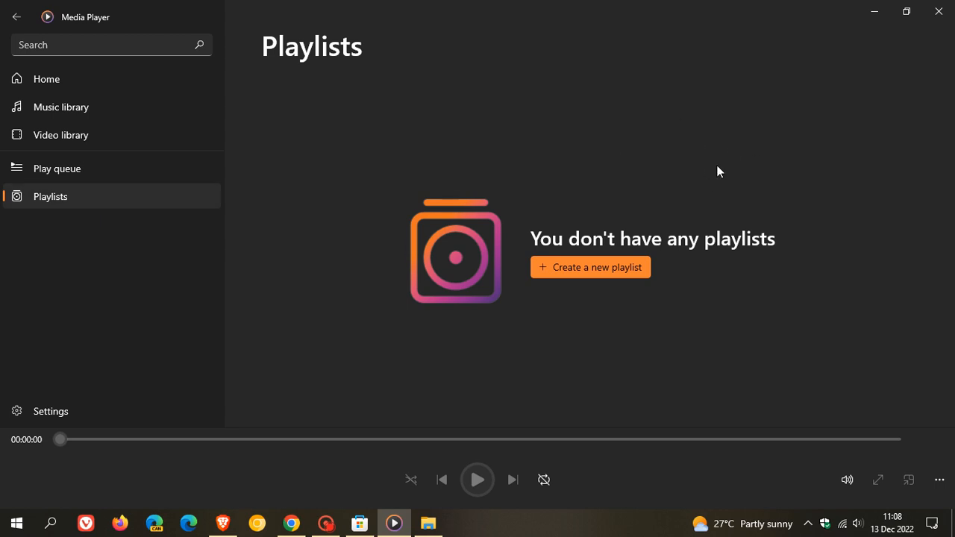
pyautogui.moveTo(709, 167)
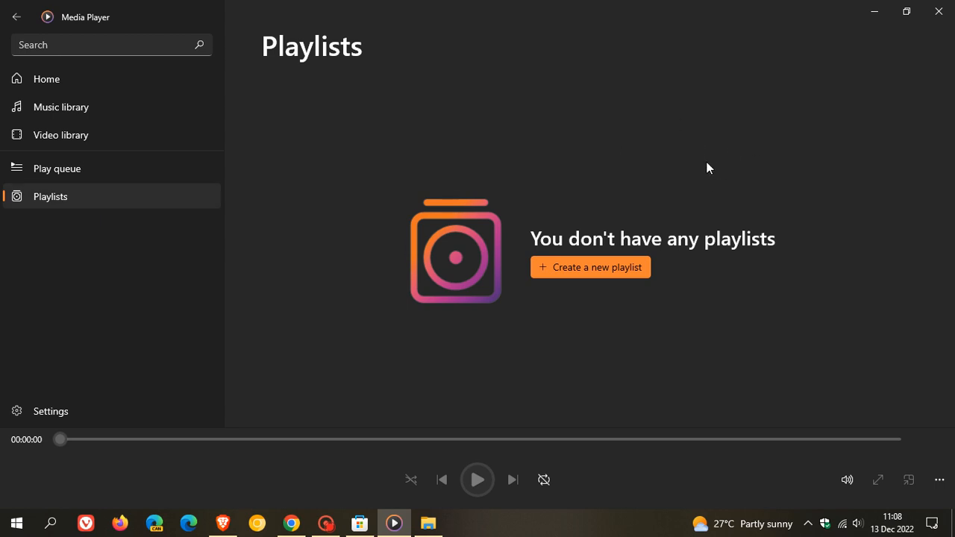
pyautogui.moveTo(739, 144)
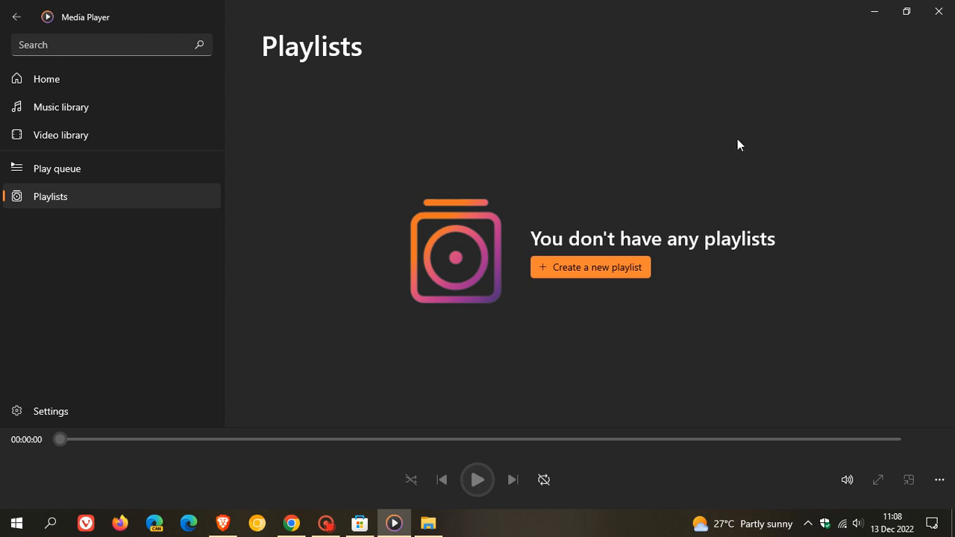
pyautogui.moveTo(737, 166)
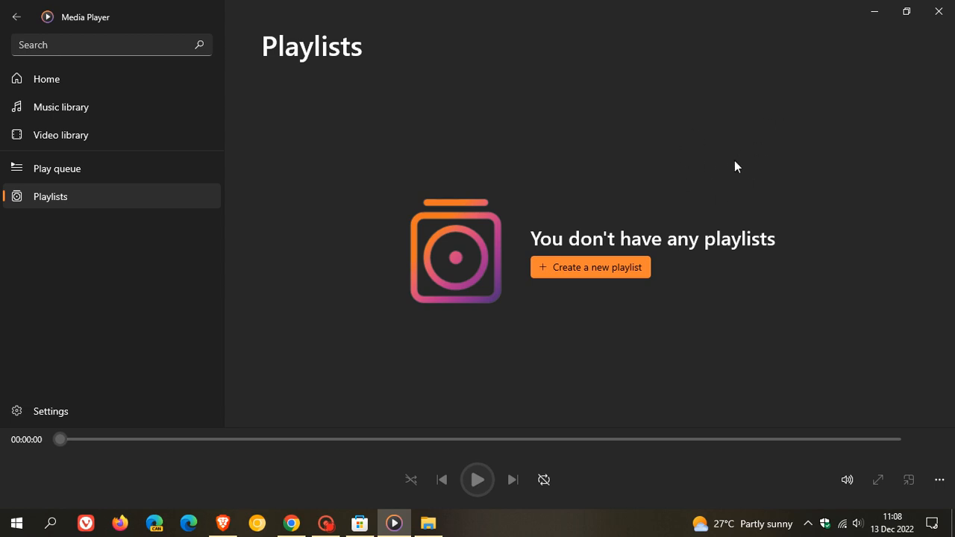
pyautogui.moveTo(730, 175)
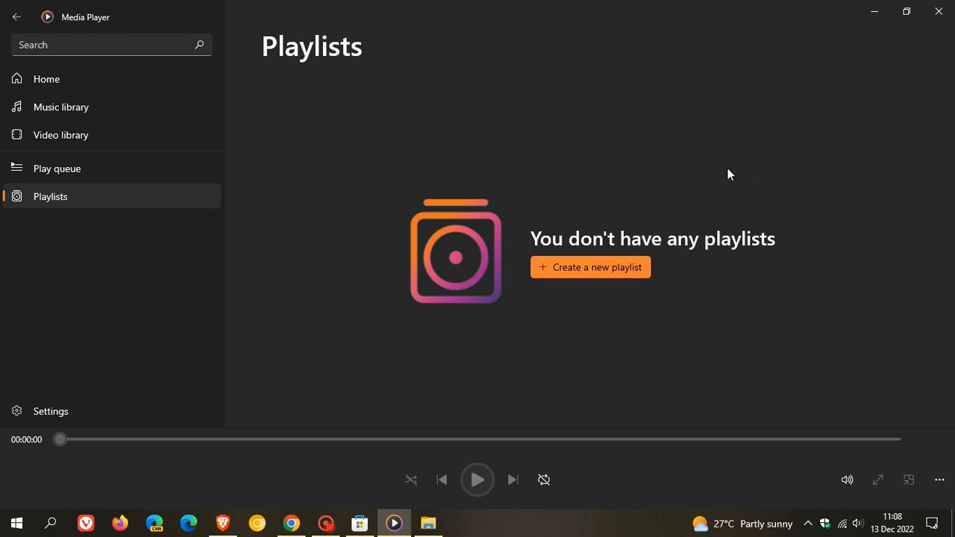
pyautogui.moveTo(702, 176)
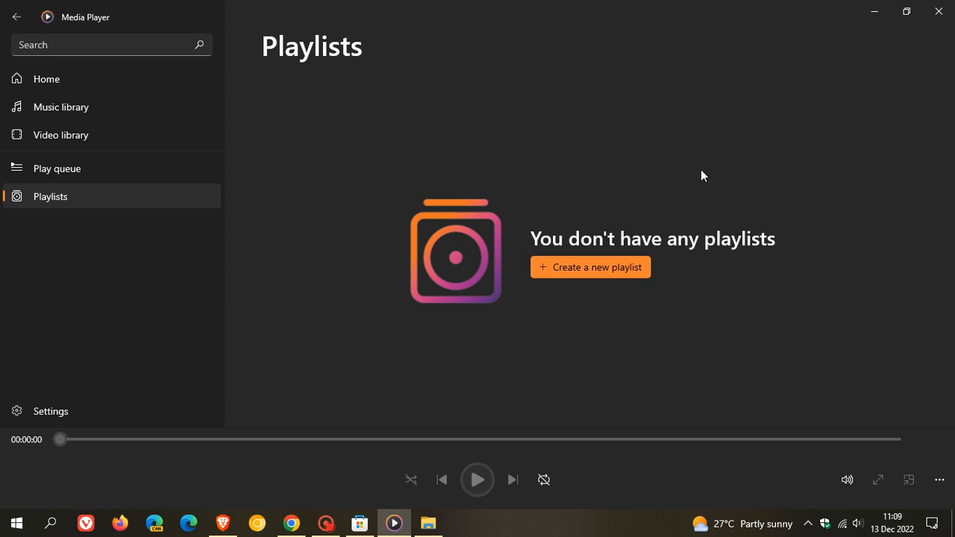
pyautogui.moveTo(127, 92)
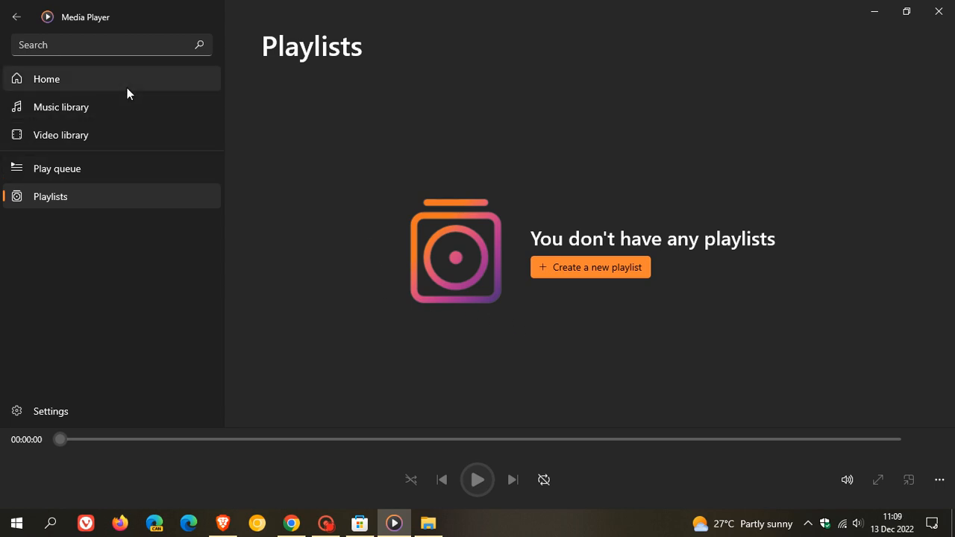
pyautogui.click(46, 77)
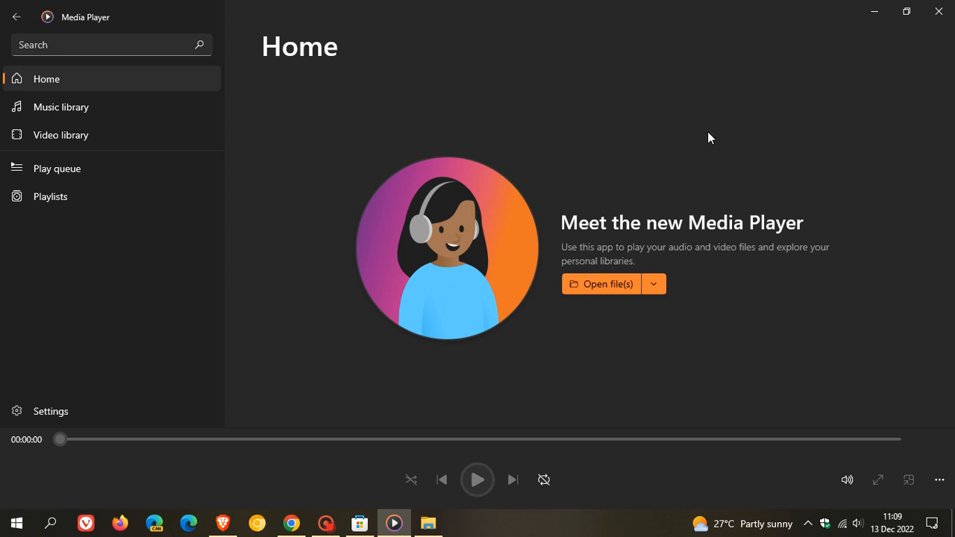
pyautogui.moveTo(650, 160)
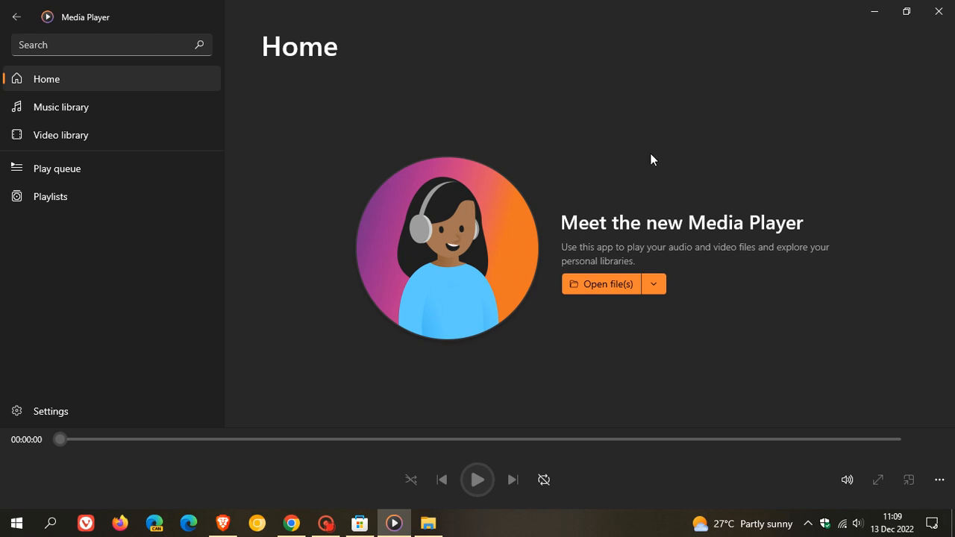
pyautogui.moveTo(327, 162)
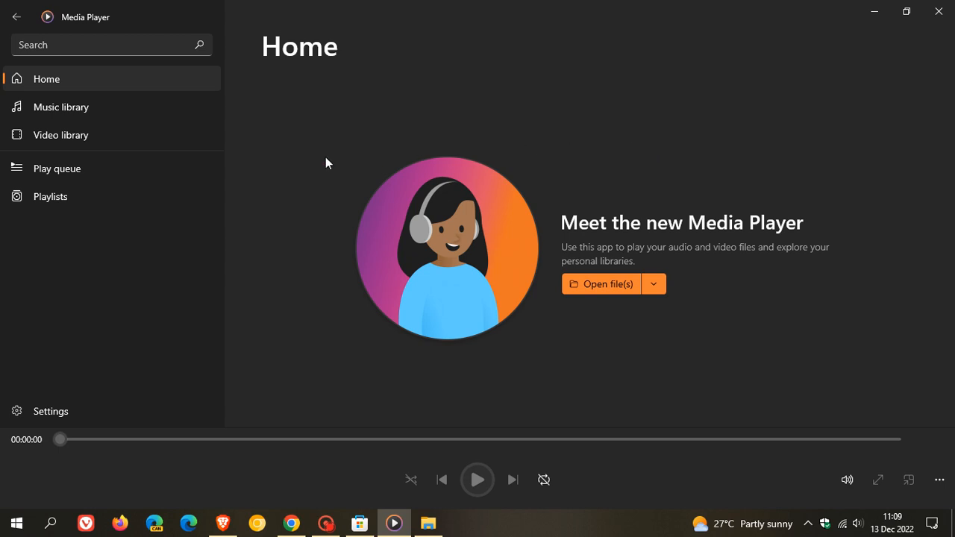
pyautogui.moveTo(152, 120)
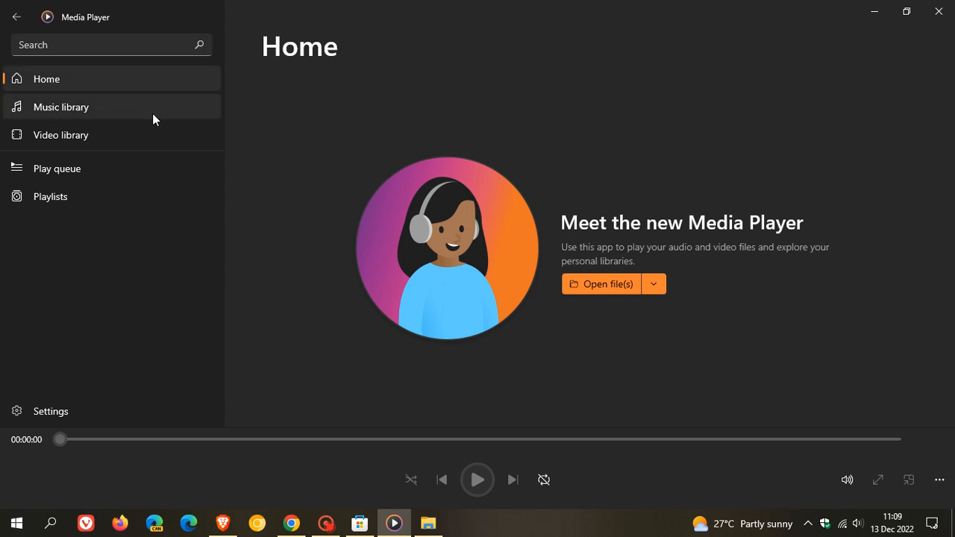
pyautogui.click(59, 134)
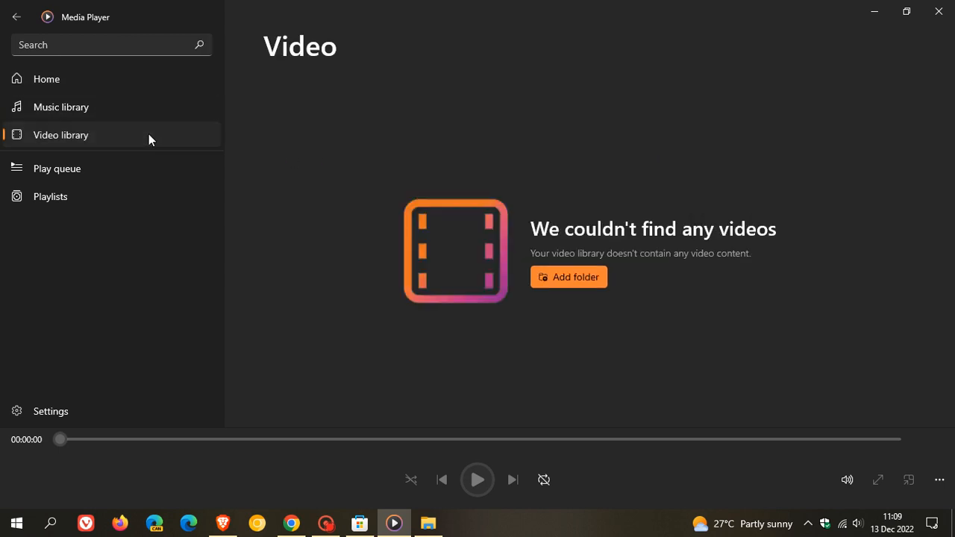
pyautogui.moveTo(108, 197)
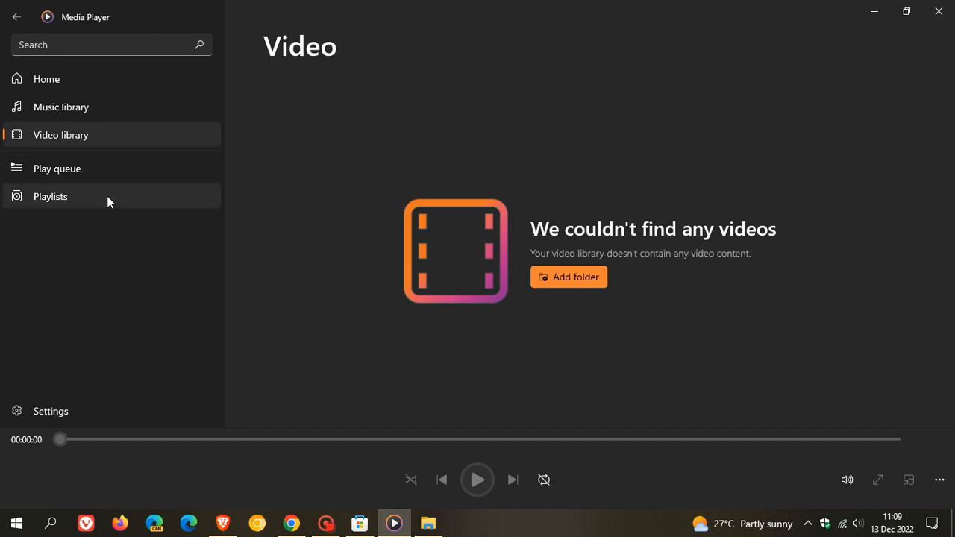
pyautogui.moveTo(116, 167)
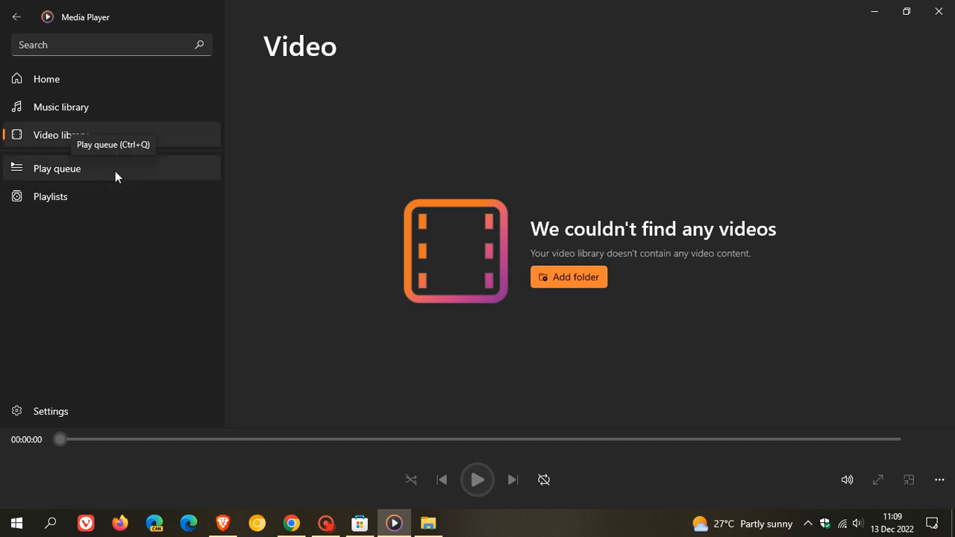
pyautogui.click(51, 197)
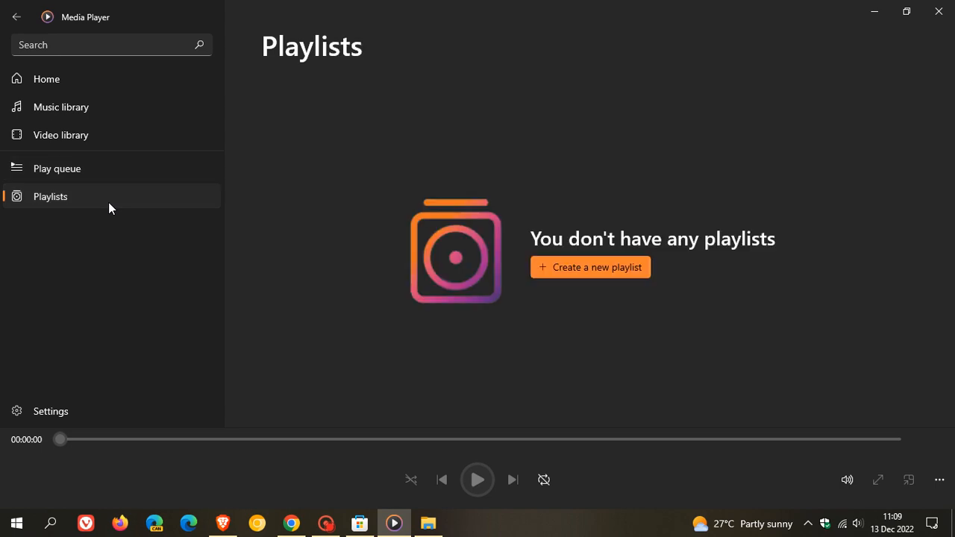
pyautogui.moveTo(689, 496)
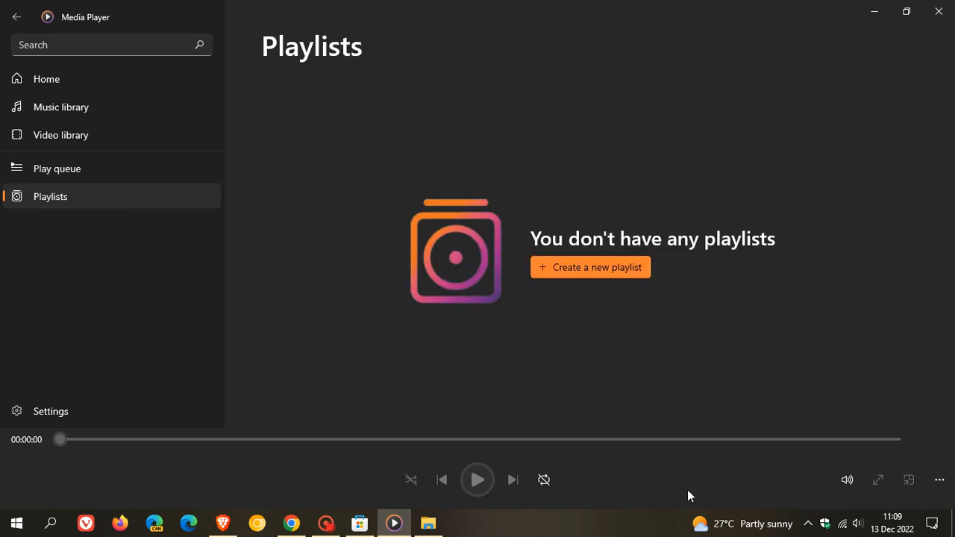
pyautogui.moveTo(597, 428)
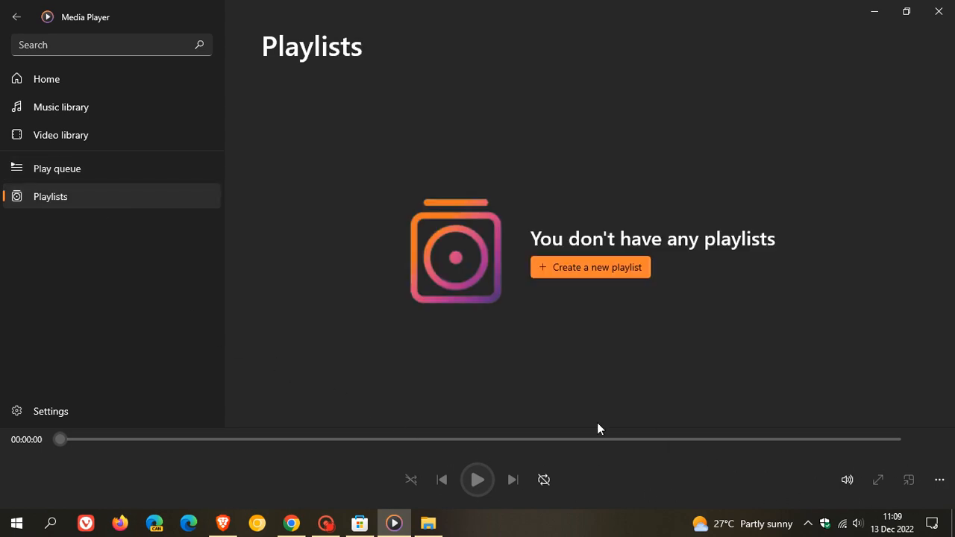
# Show the Settings page with library locations, theme, accent colour and version 11.2209.30.0
pyautogui.click(51, 412)
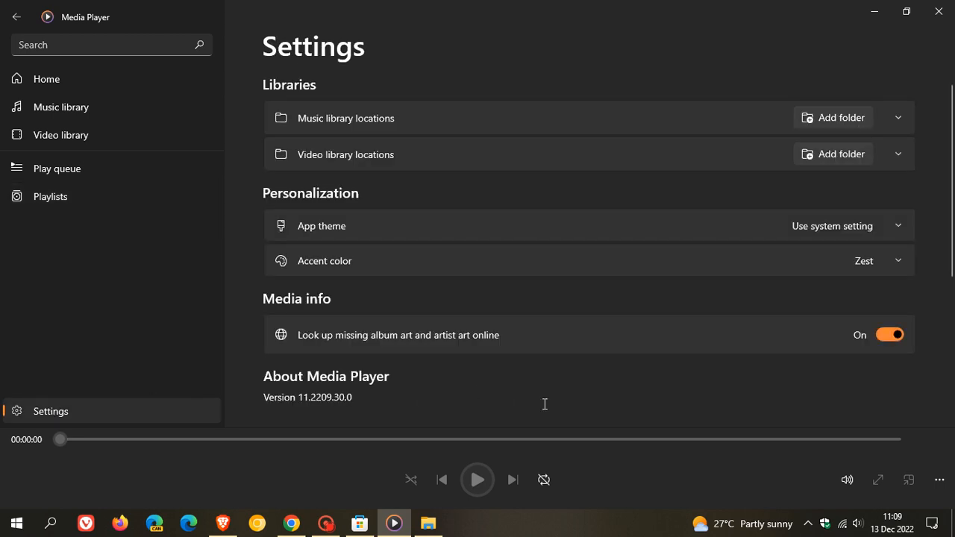
pyautogui.moveTo(331, 250)
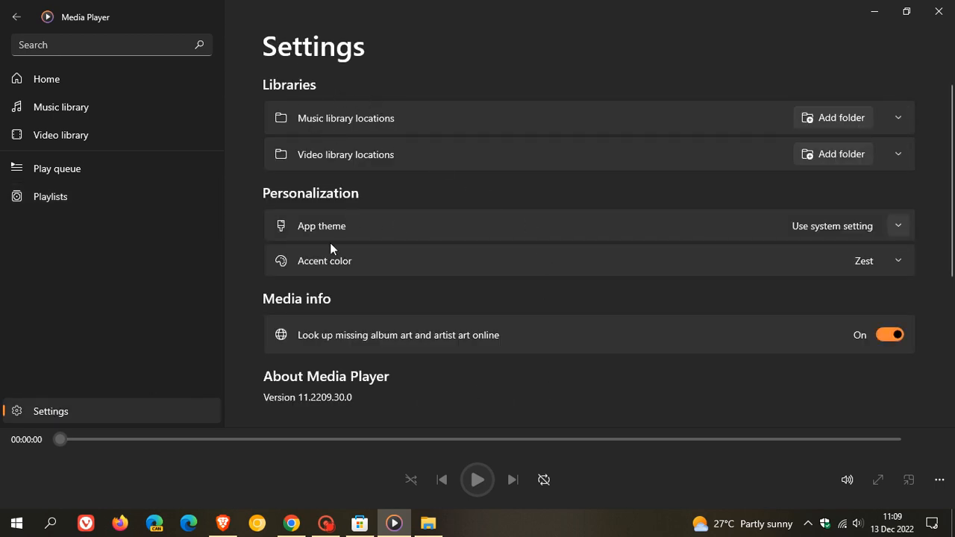
pyautogui.moveTo(331, 424)
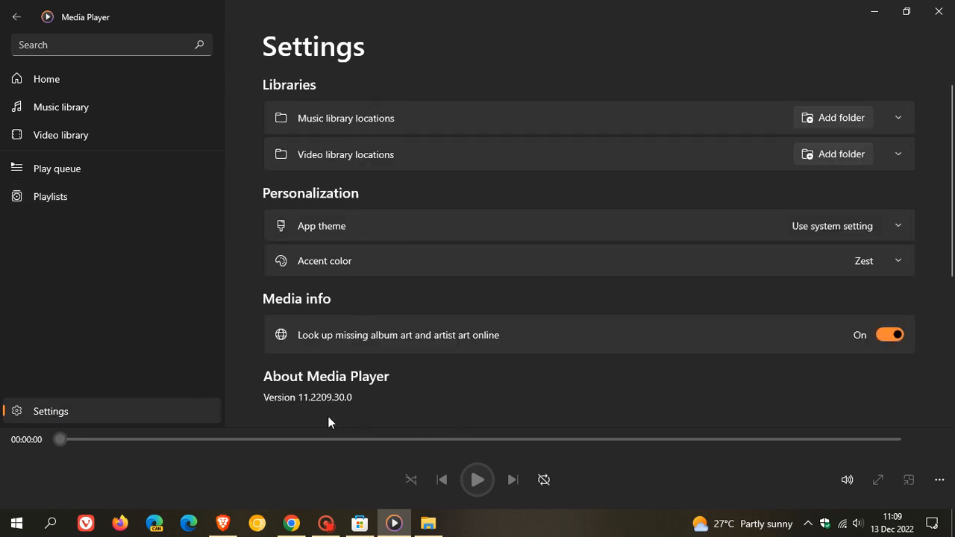
pyautogui.moveTo(322, 421)
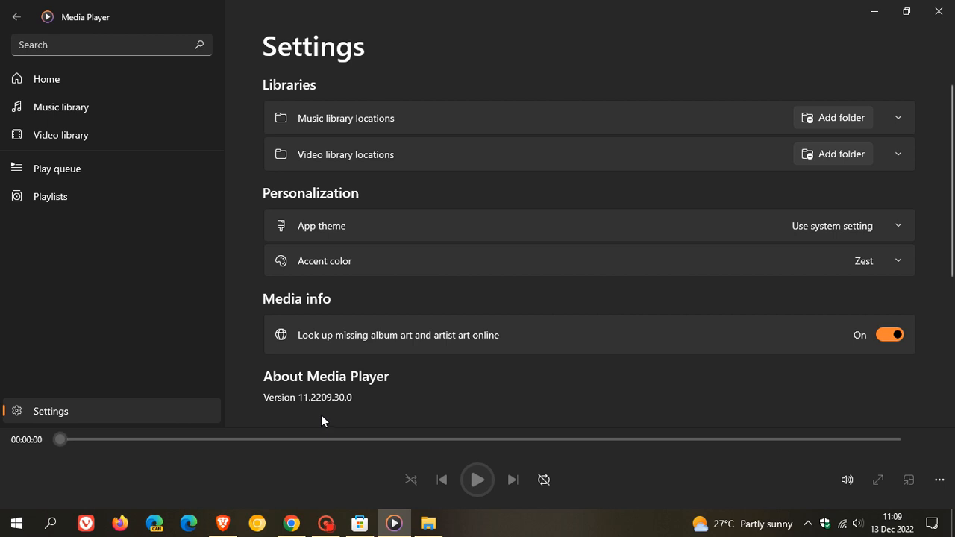
pyautogui.moveTo(306, 417)
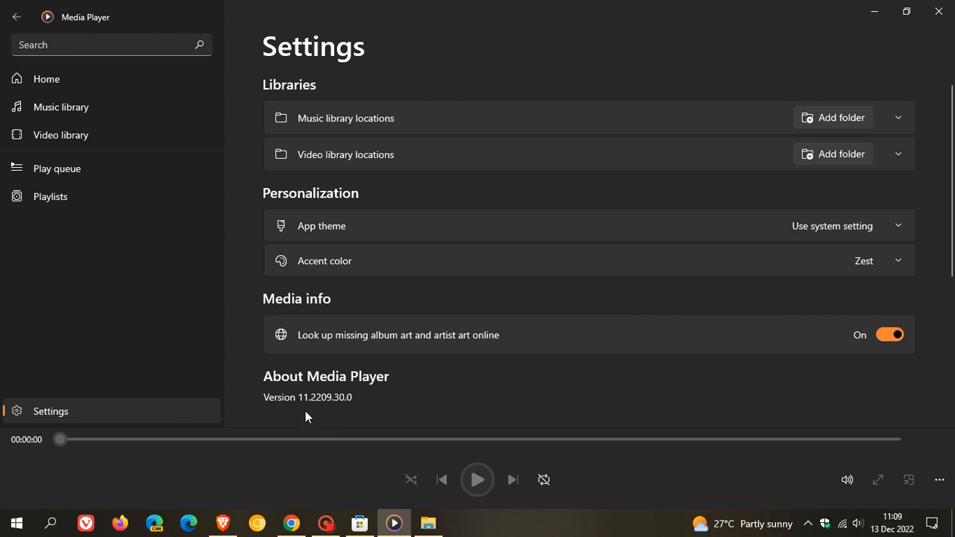
pyautogui.moveTo(323, 412)
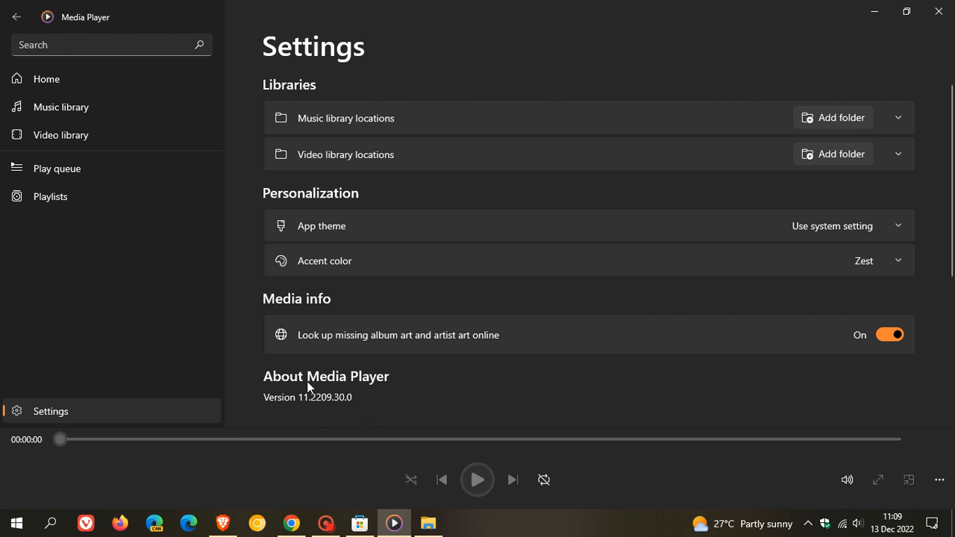
pyautogui.moveTo(445, 398)
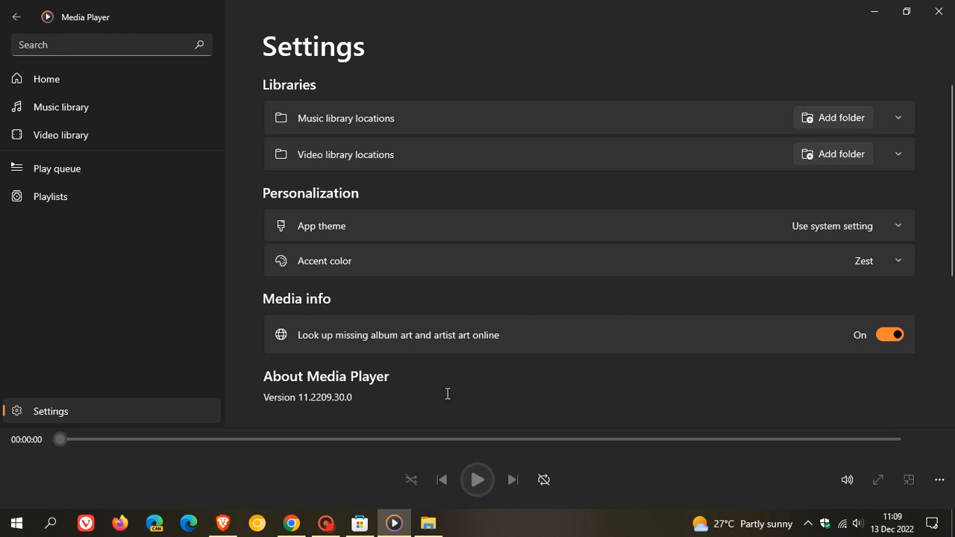
# Return to the Home page and restore the window to normal size over the desktop
pyautogui.click(46, 78)
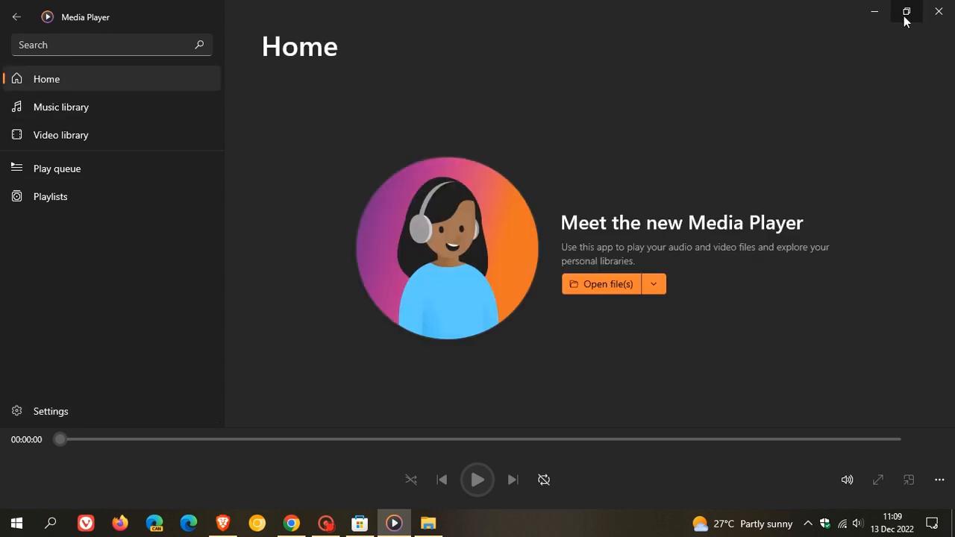
pyautogui.click(907, 11)
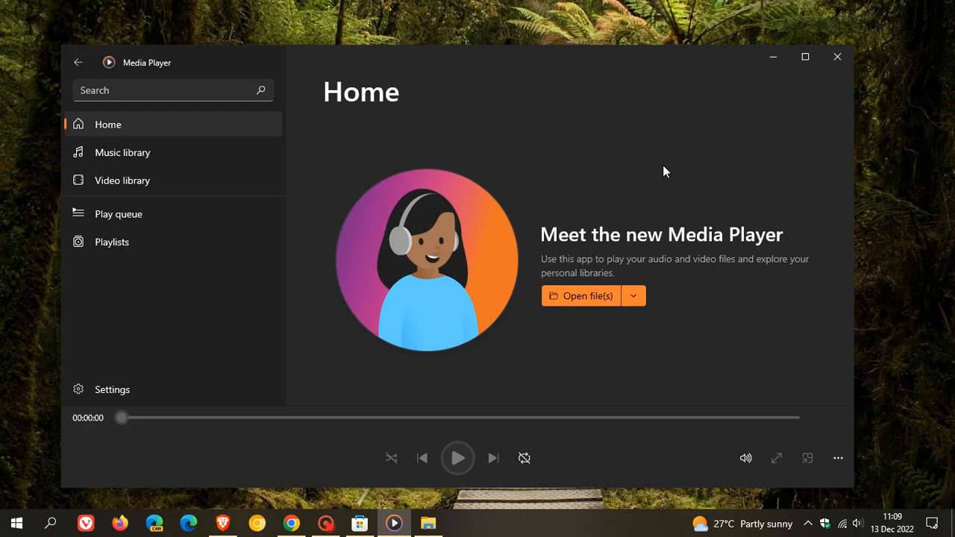
pyautogui.moveTo(713, 152)
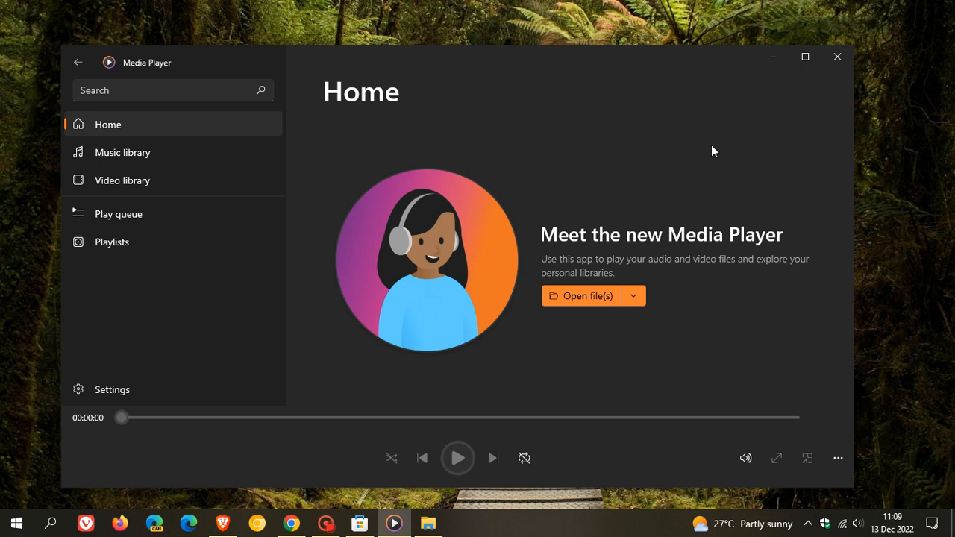
pyautogui.moveTo(729, 142)
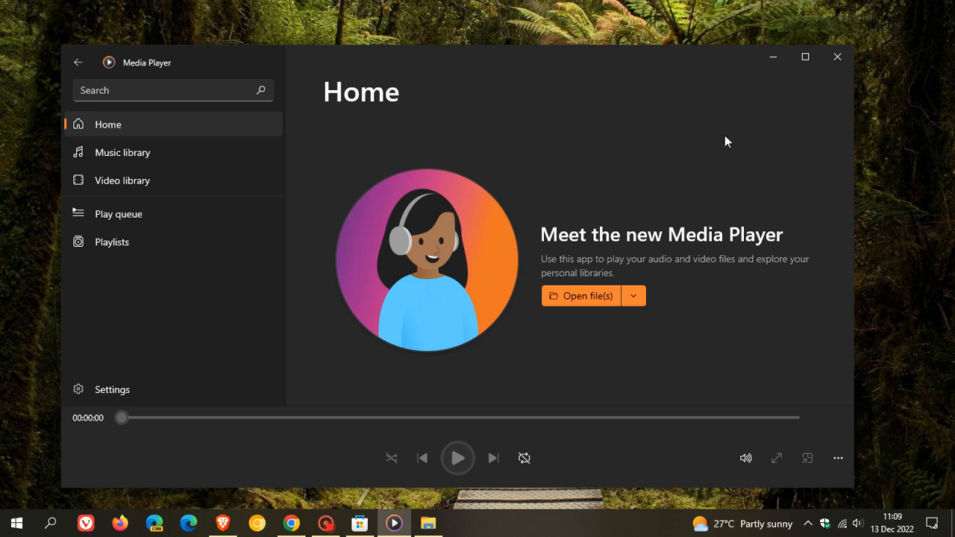
pyautogui.moveTo(707, 146)
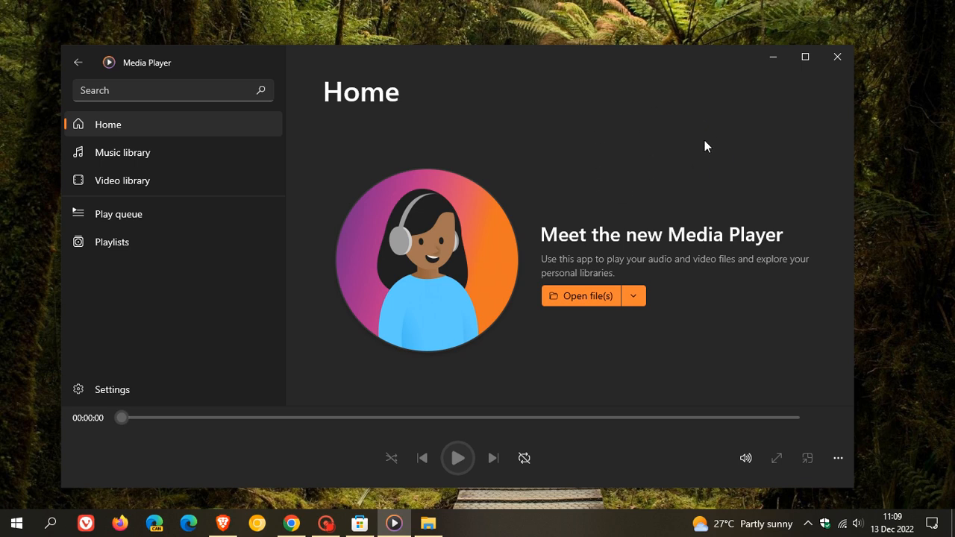
pyautogui.moveTo(730, 170)
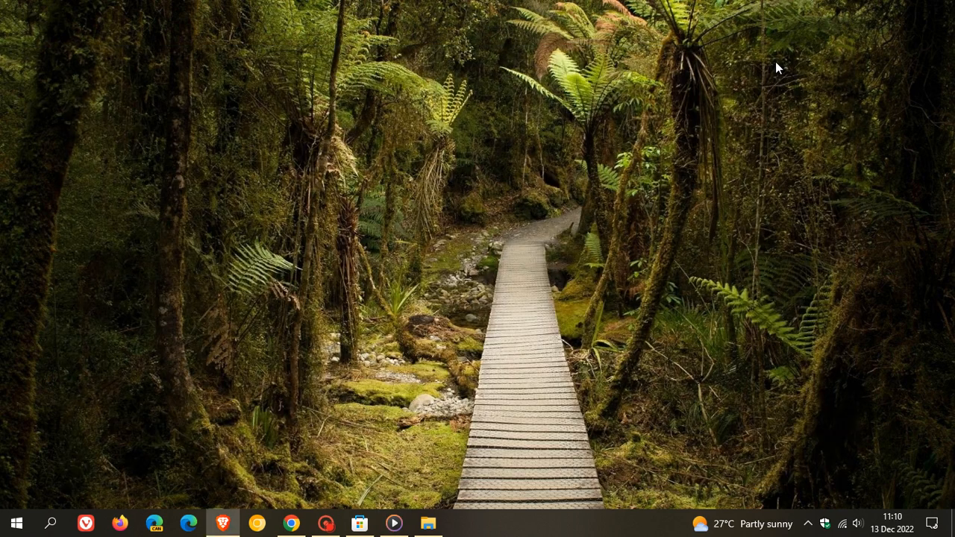
pyautogui.moveTo(645, 212)
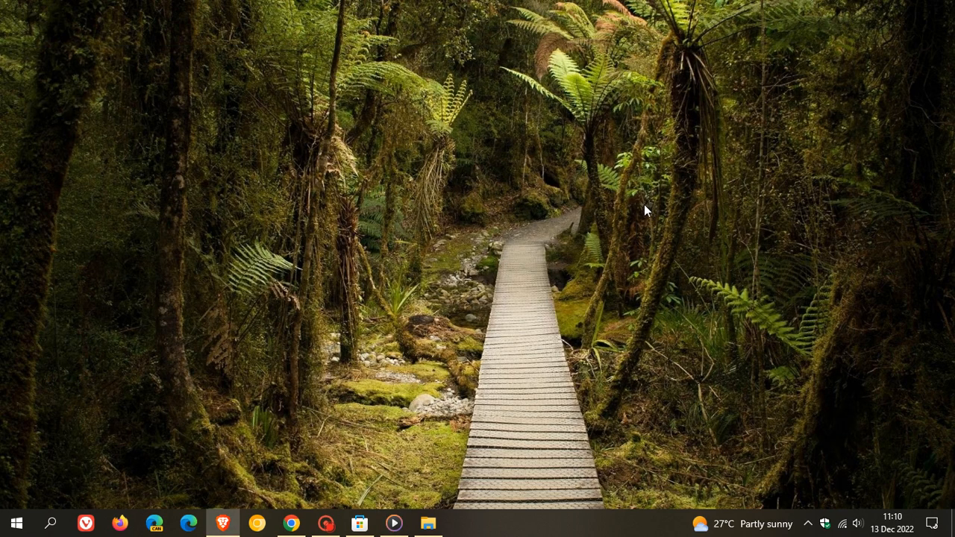